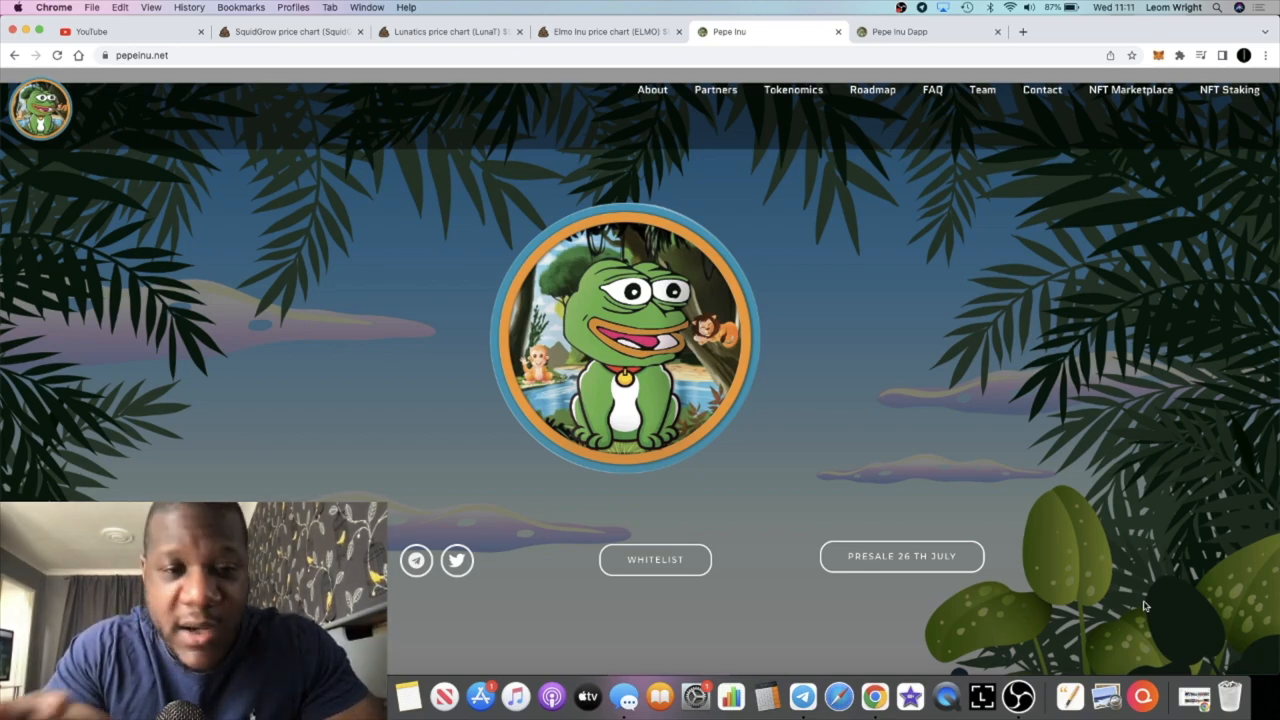
mouse_move(978, 615)
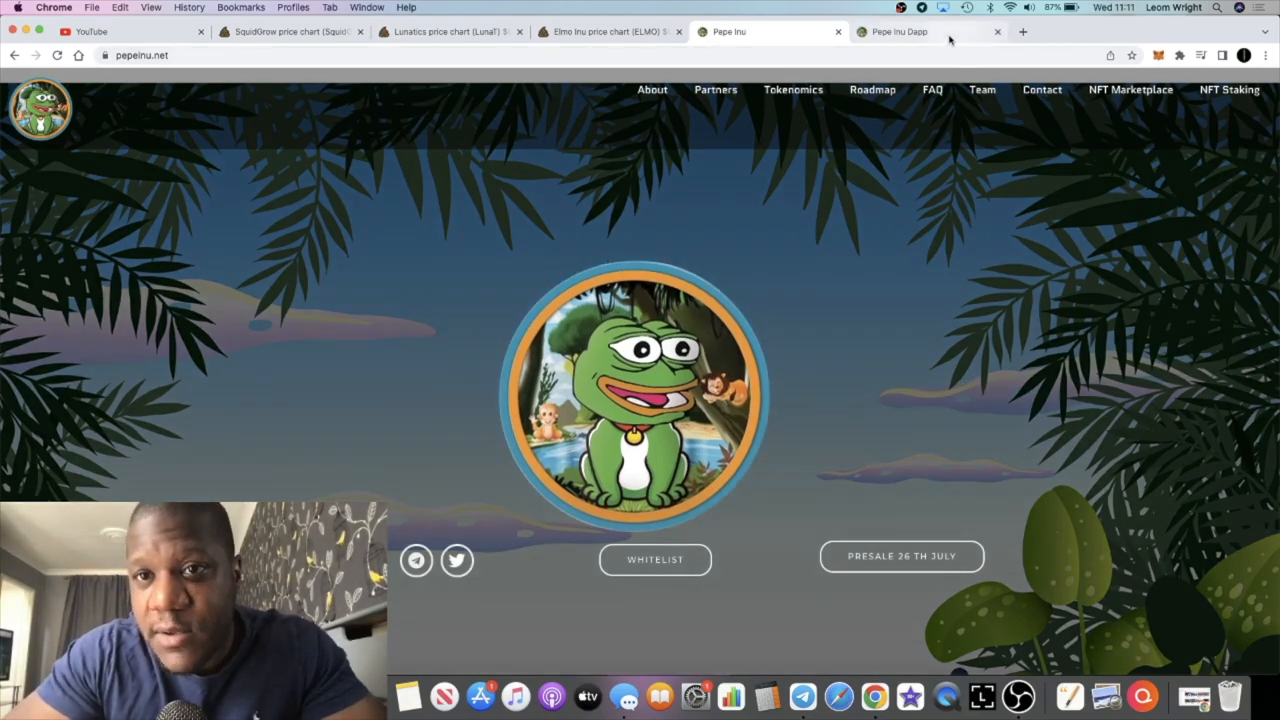
Switch to the Pepe Inu Dapp tab showing the 0.2 BNB NFT minting page.
left_click(897, 31)
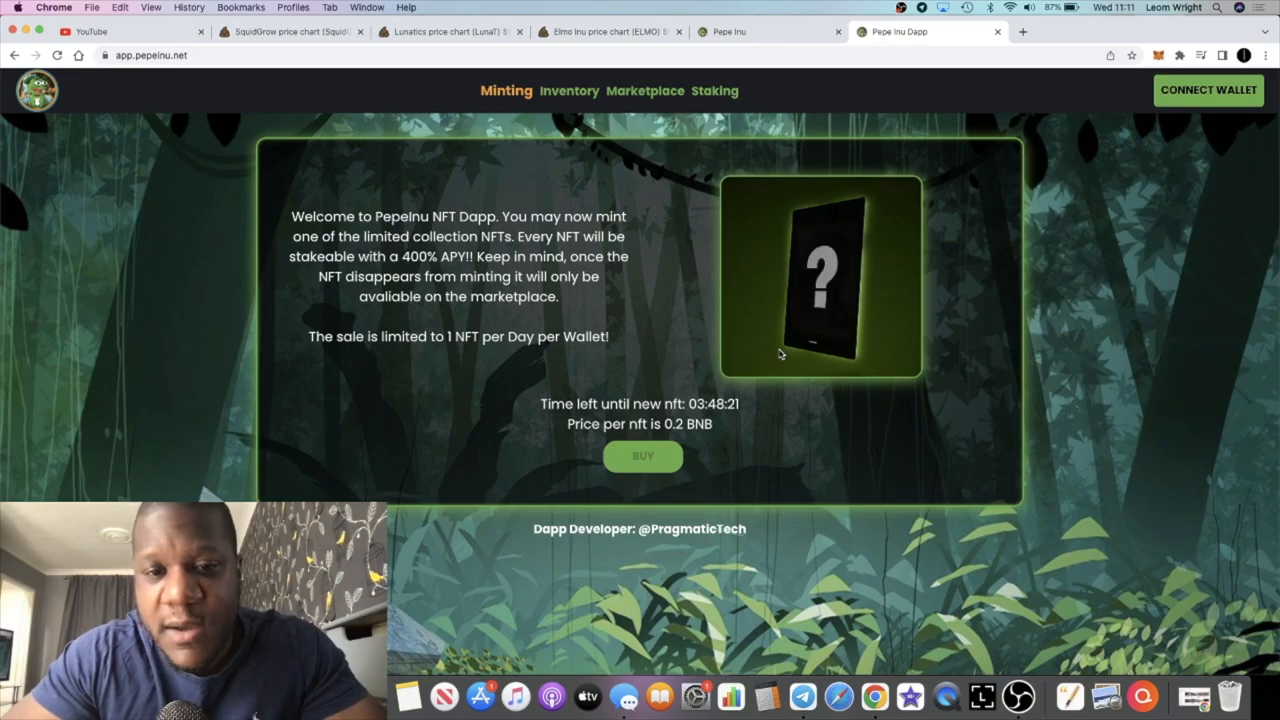
Return to the Pepe Inu site and expand the 'Are the NFTs ready by launch?' FAQ answer.
left_click(730, 31)
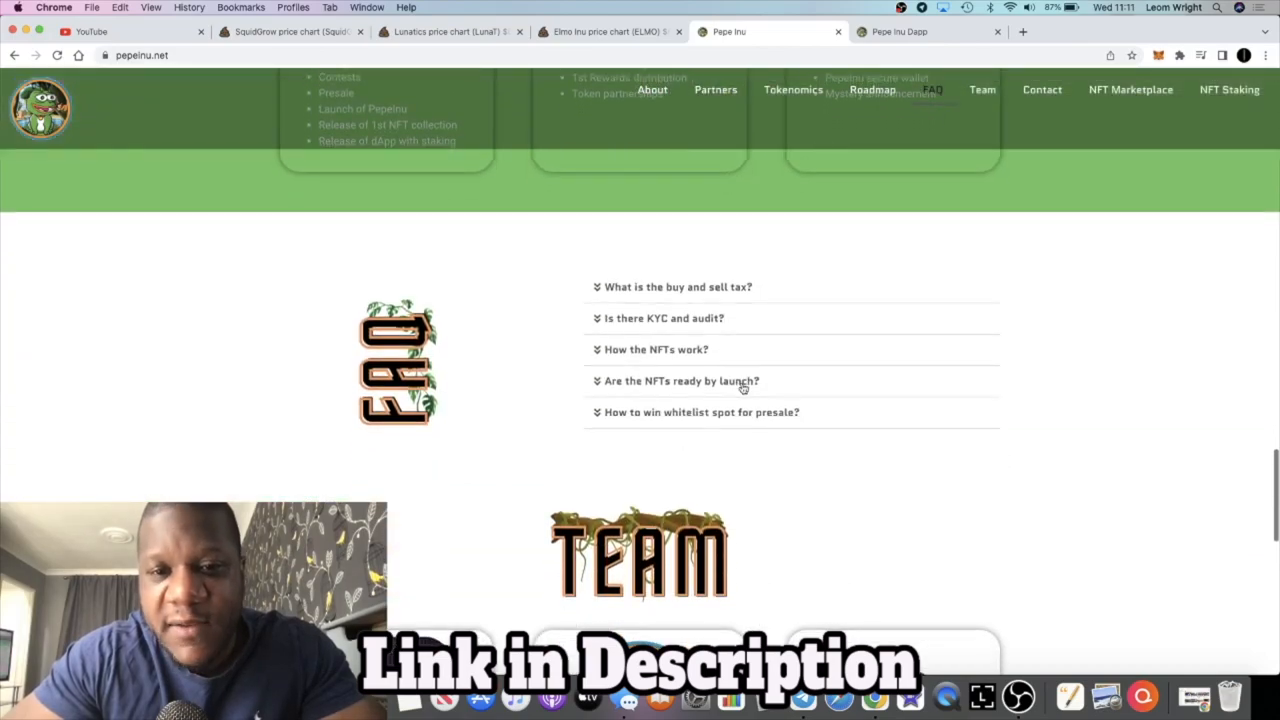
mouse_move(726, 355)
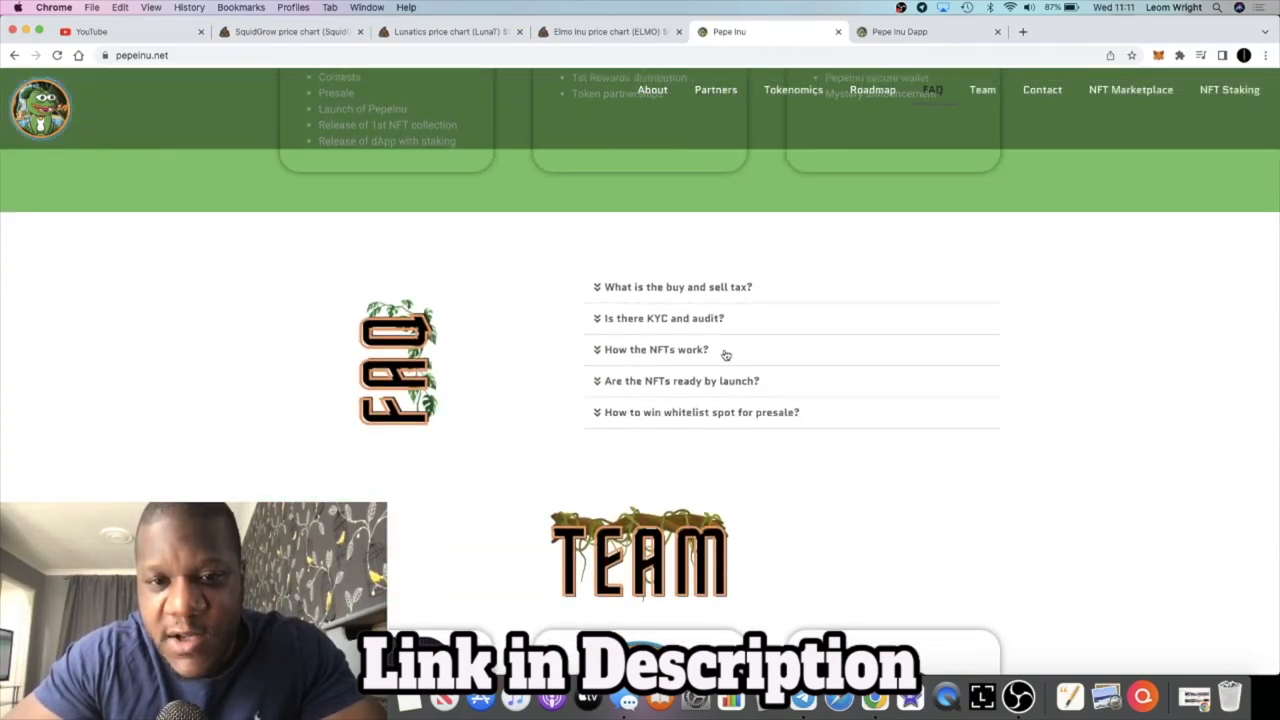
left_click(681, 381)
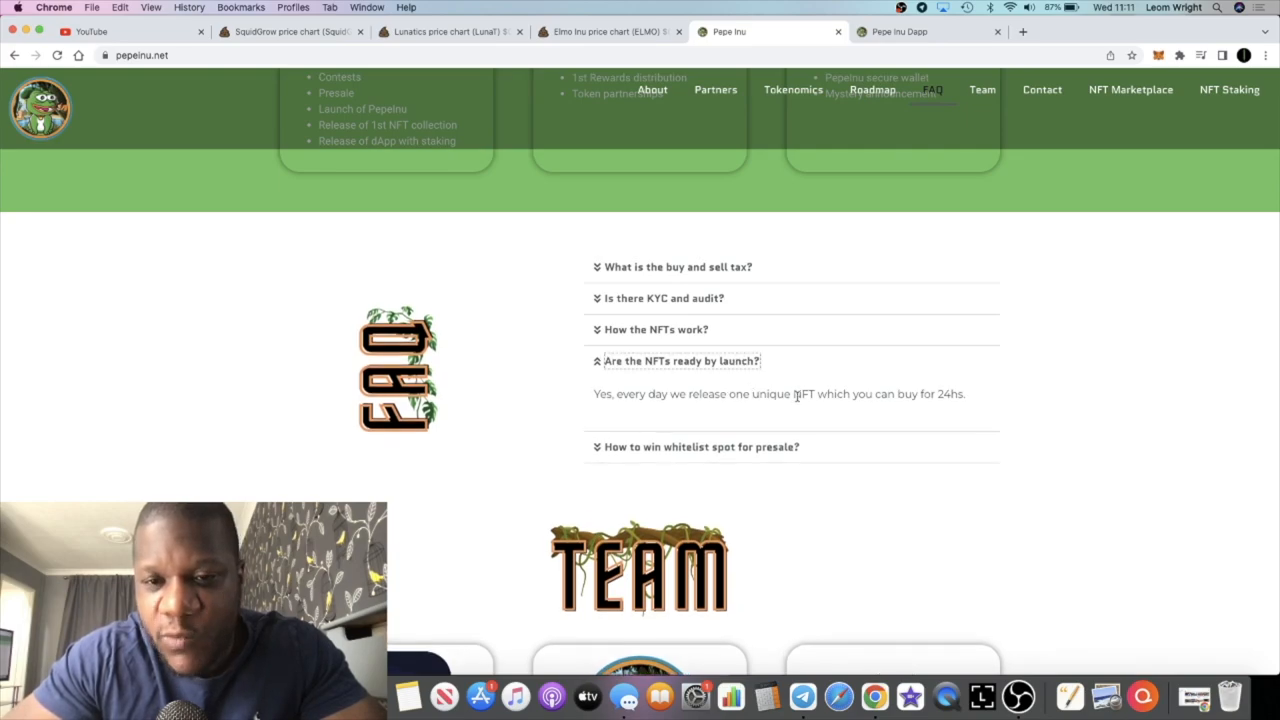
mouse_move(790, 388)
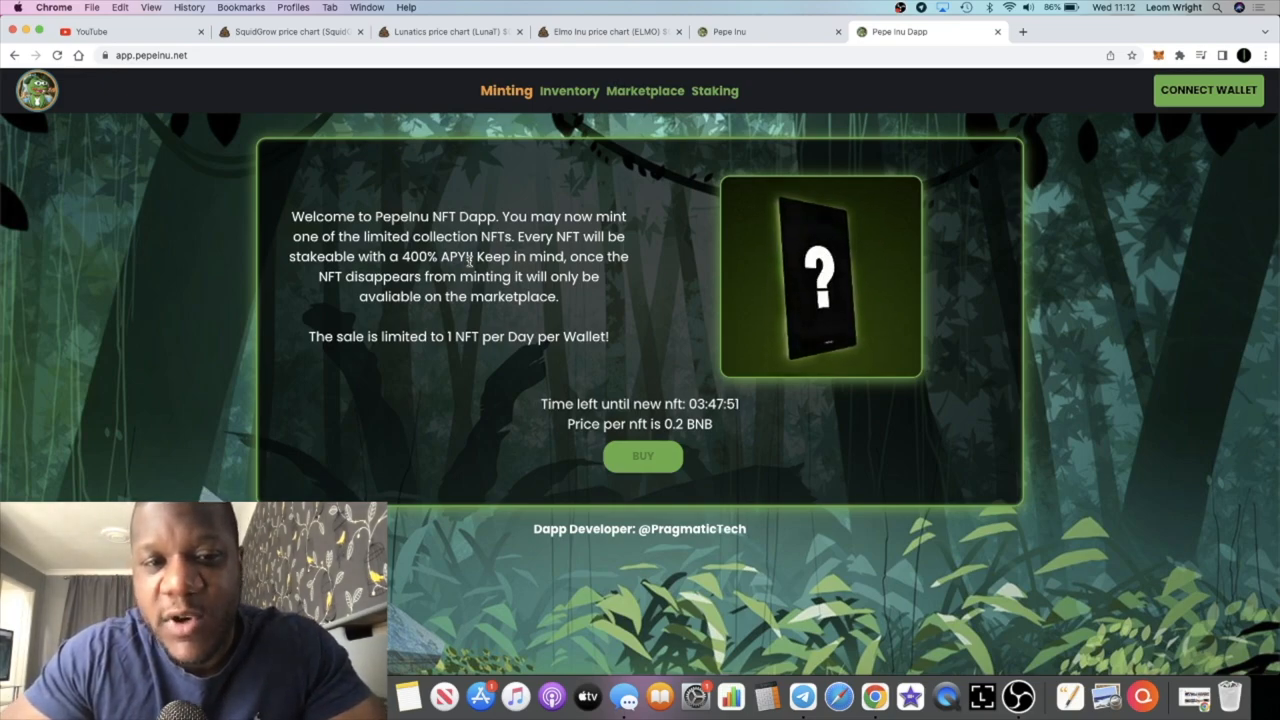
left_click_drag(366, 336, 525, 336)
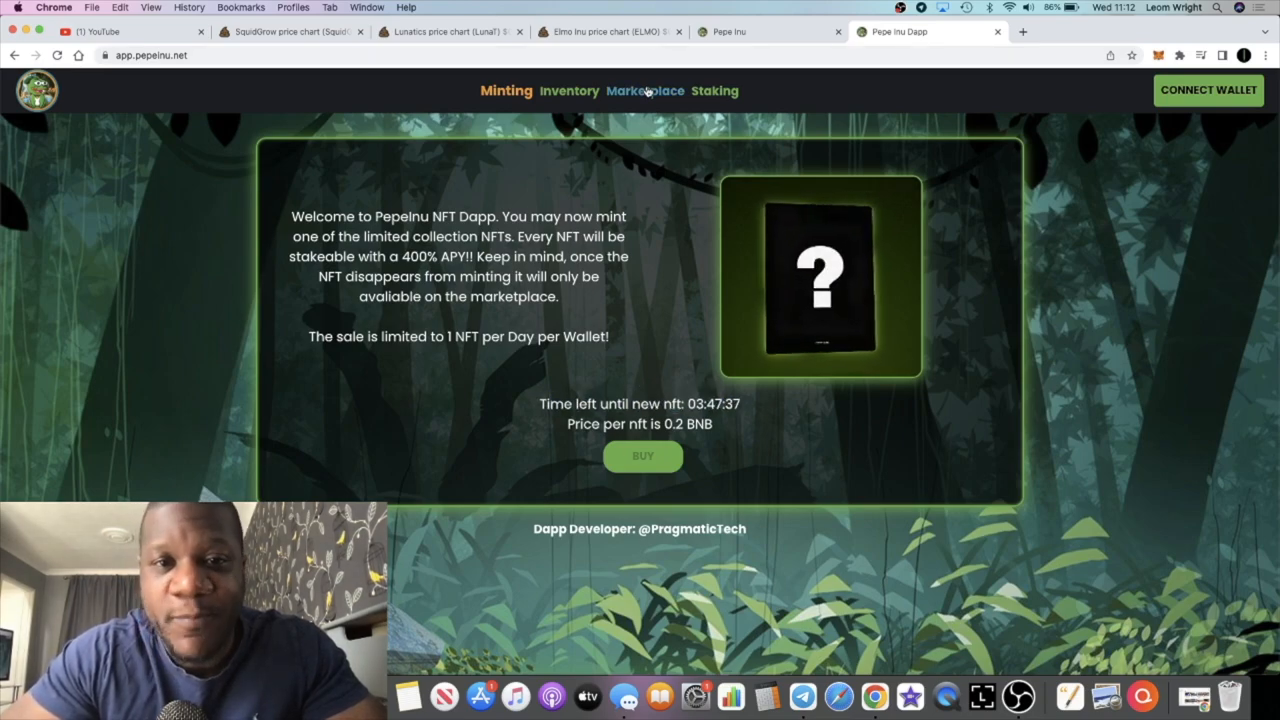
Check the dApp's Marketplace, Inventory and Staking pages, then return to the Pepe Inu site.
left_click(642, 91)
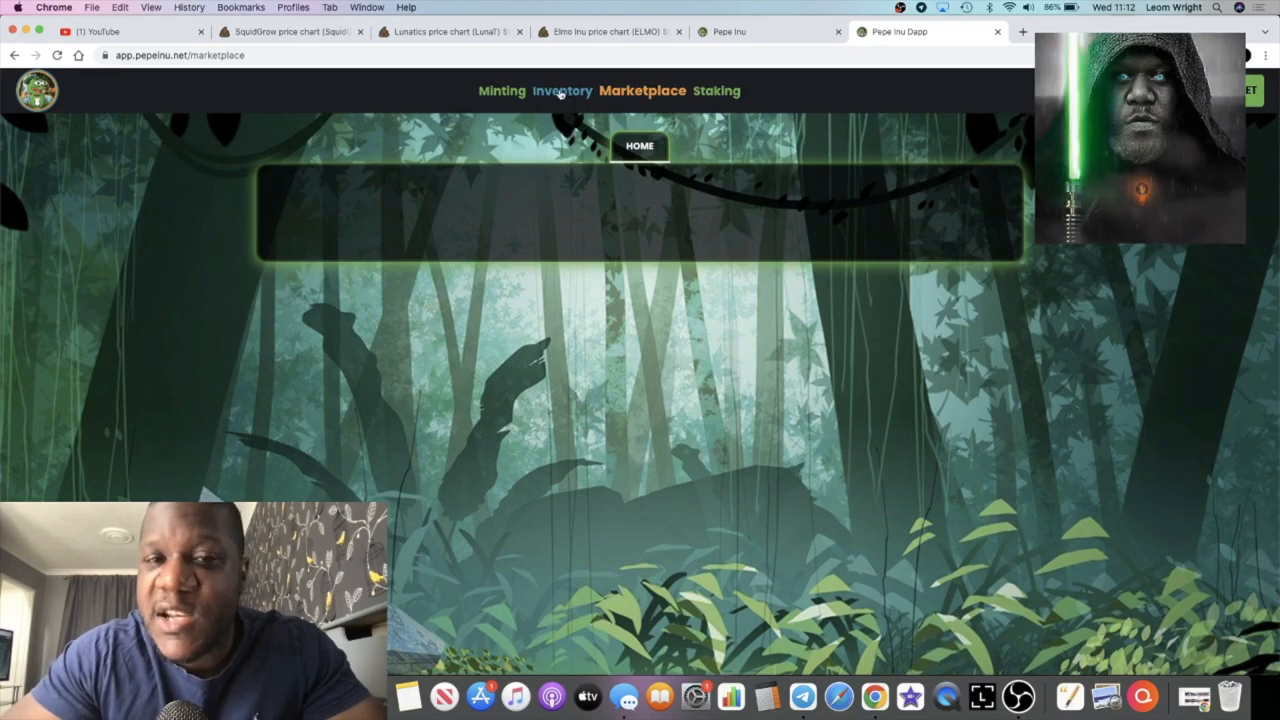
left_click(562, 91)
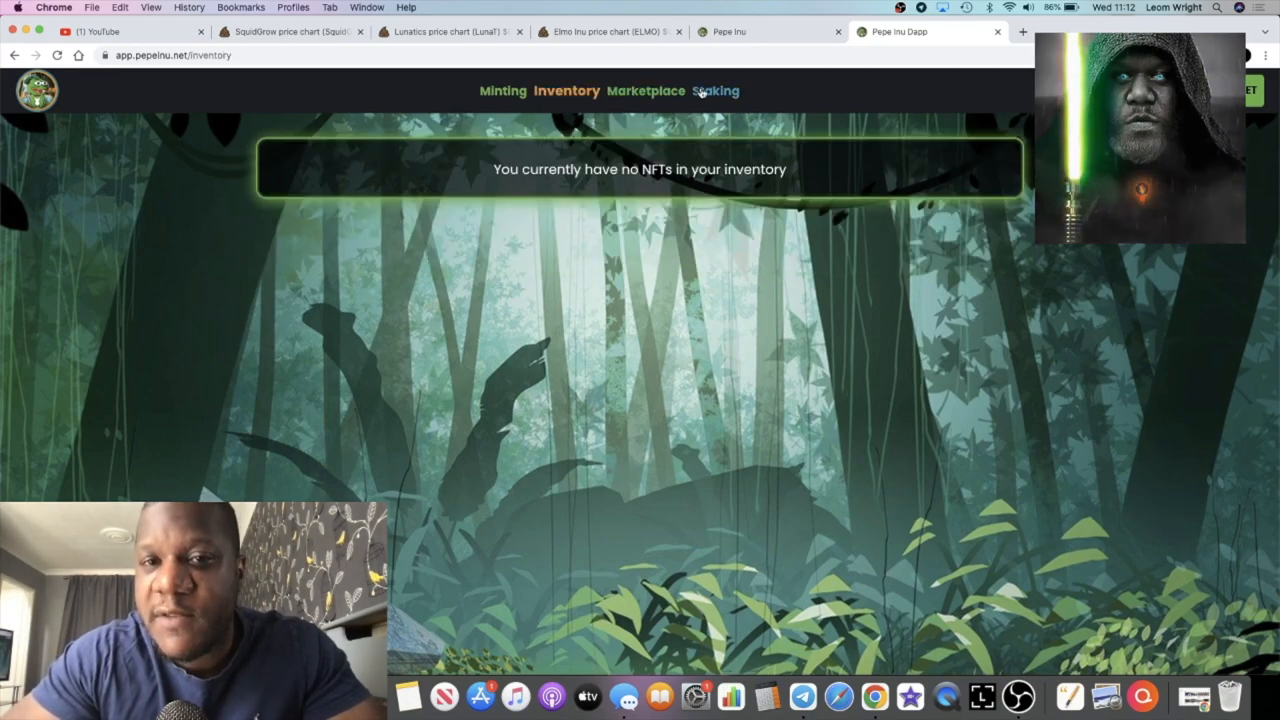
left_click(642, 91)
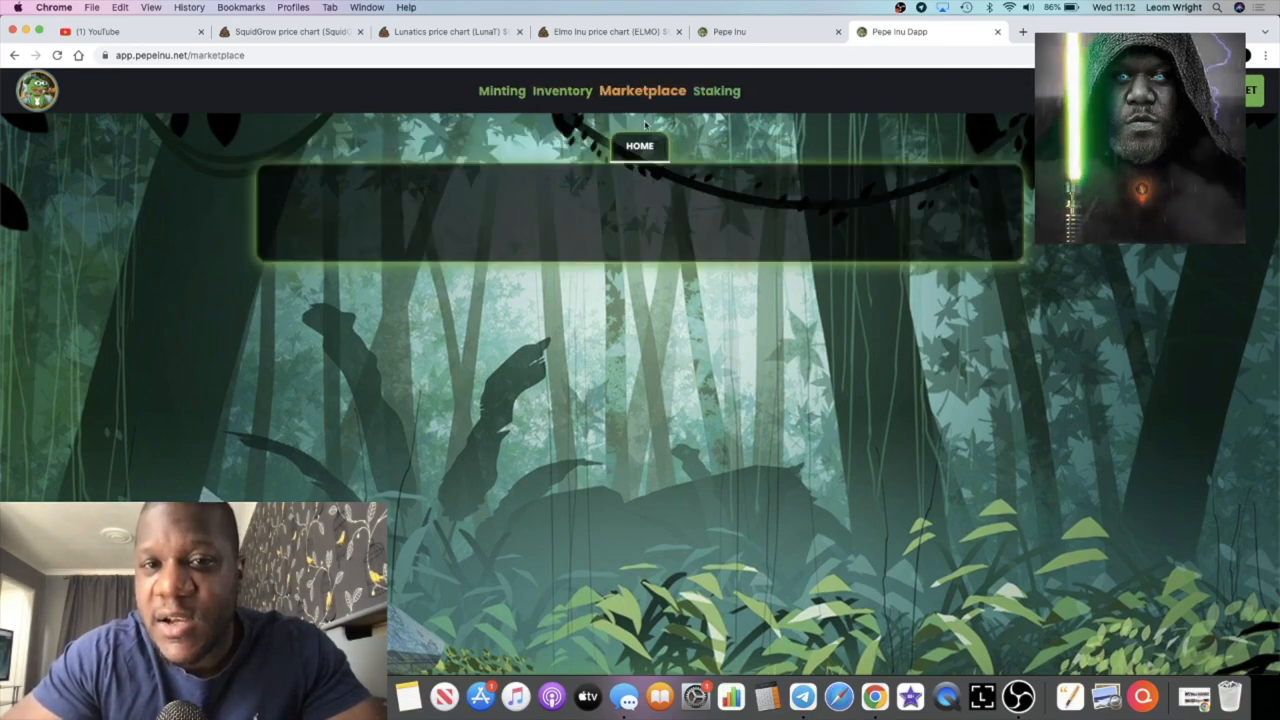
left_click(716, 91)
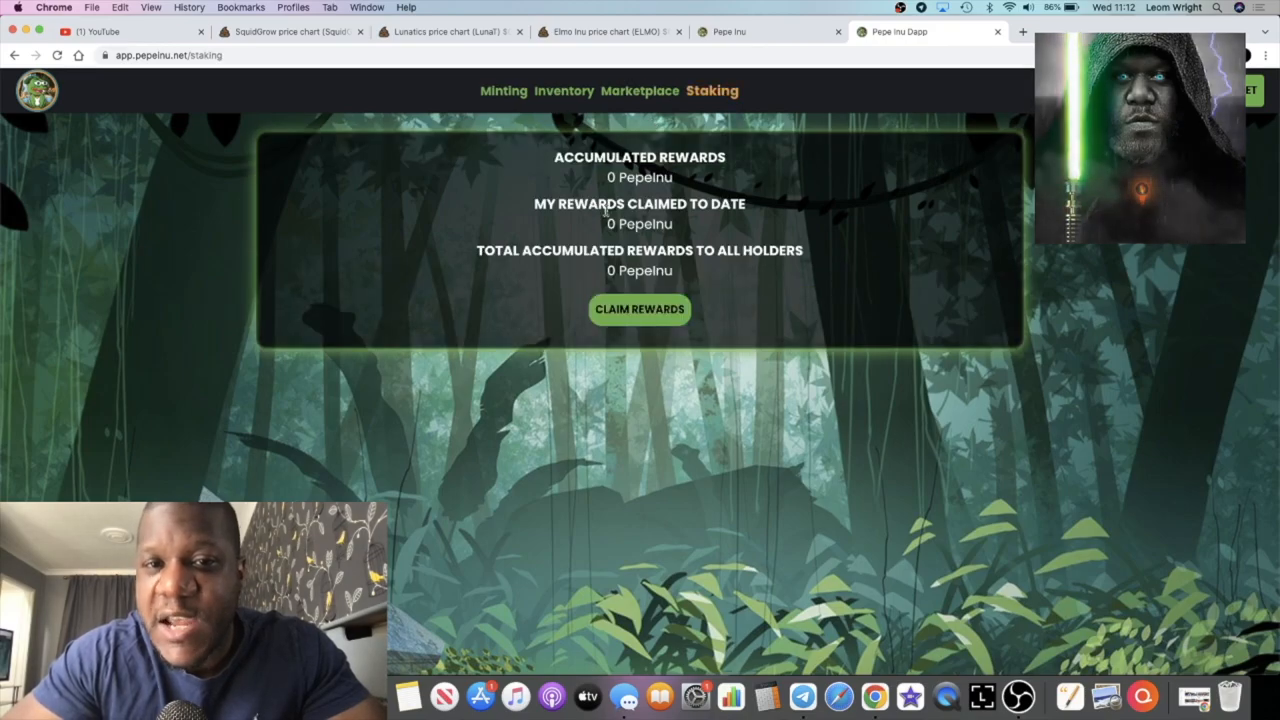
left_click(505, 90)
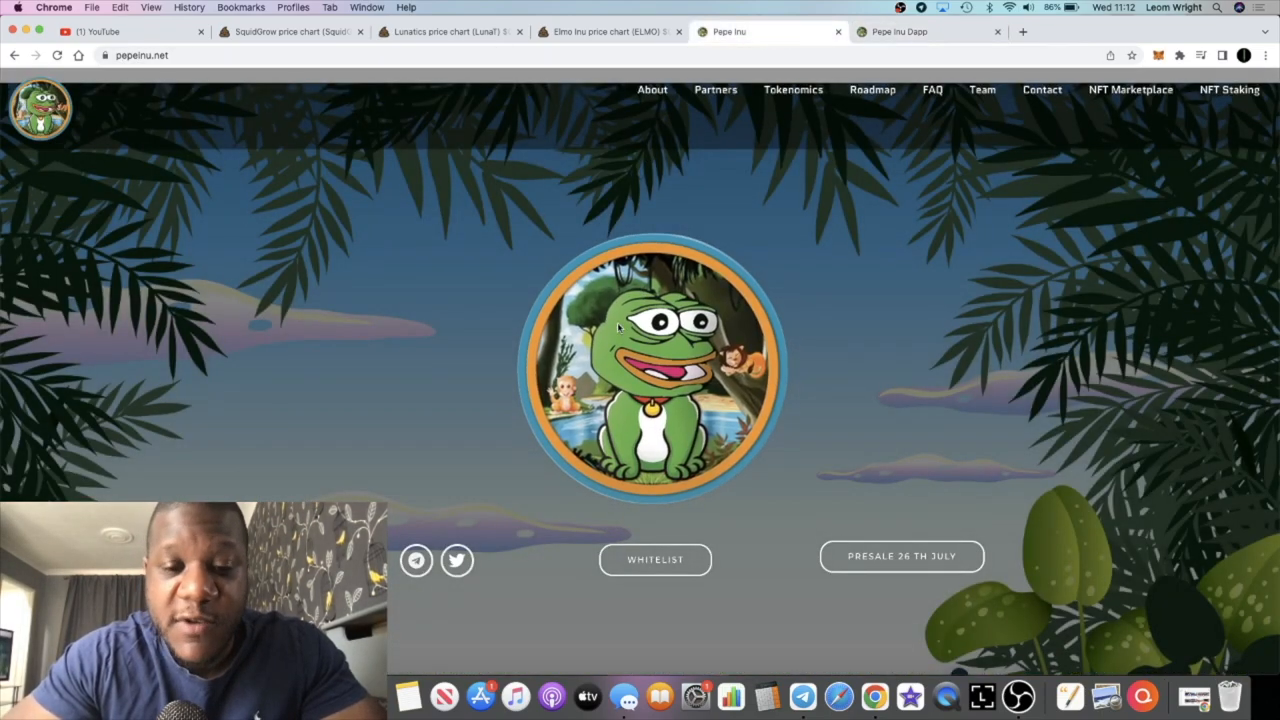
Scroll to the Welcome to Pepe Inu intro, highlight its opening words, then clear the highlight.
scroll("down", 3)
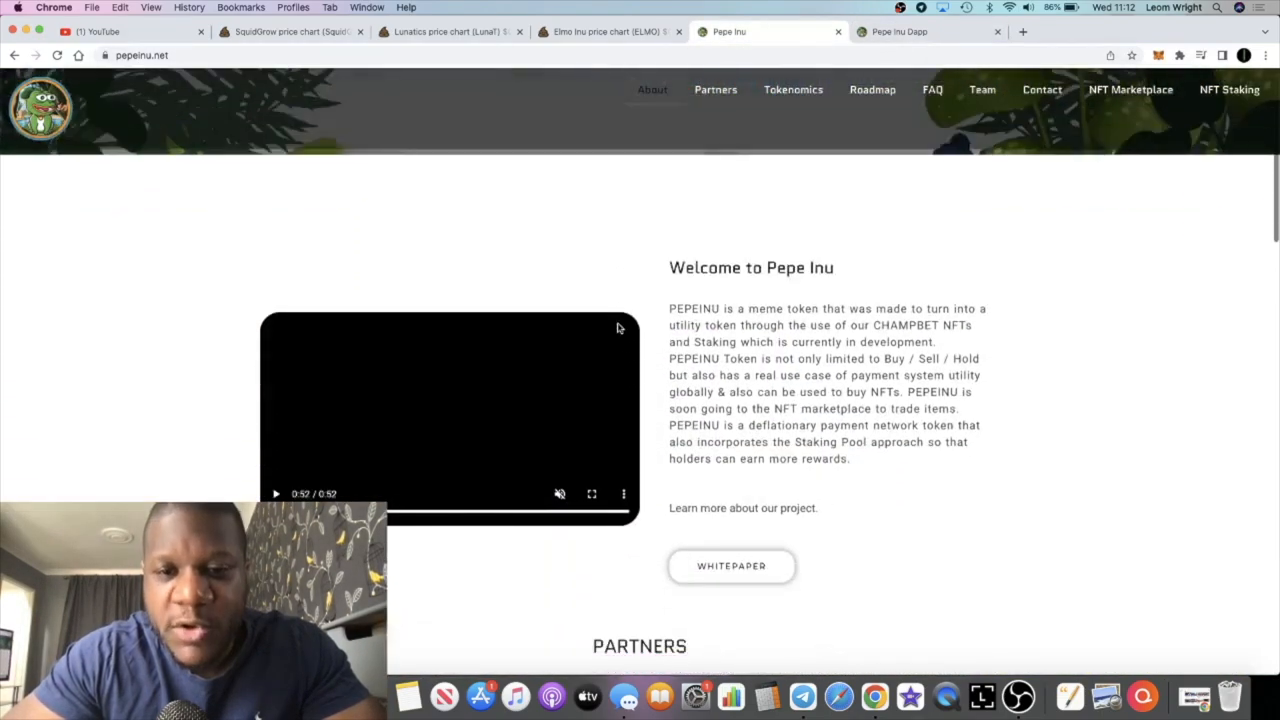
left_click_drag(669, 308, 885, 325)
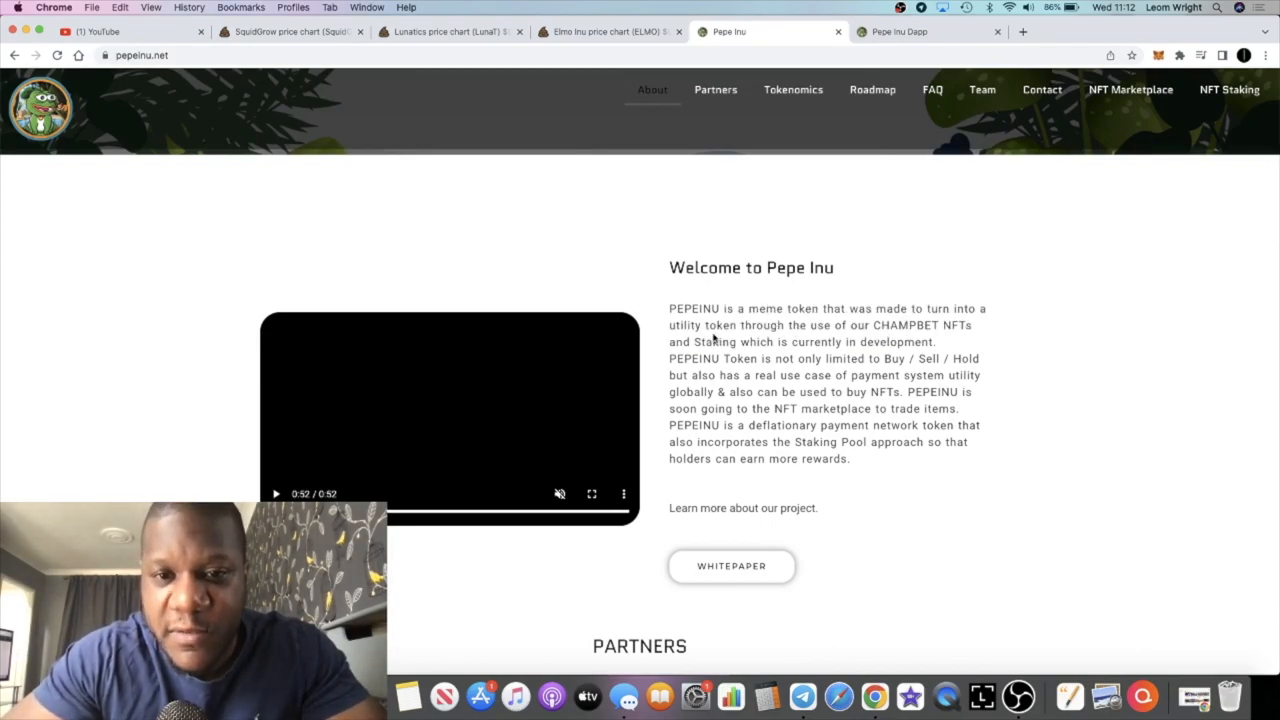
left_click_drag(669, 308, 783, 308)
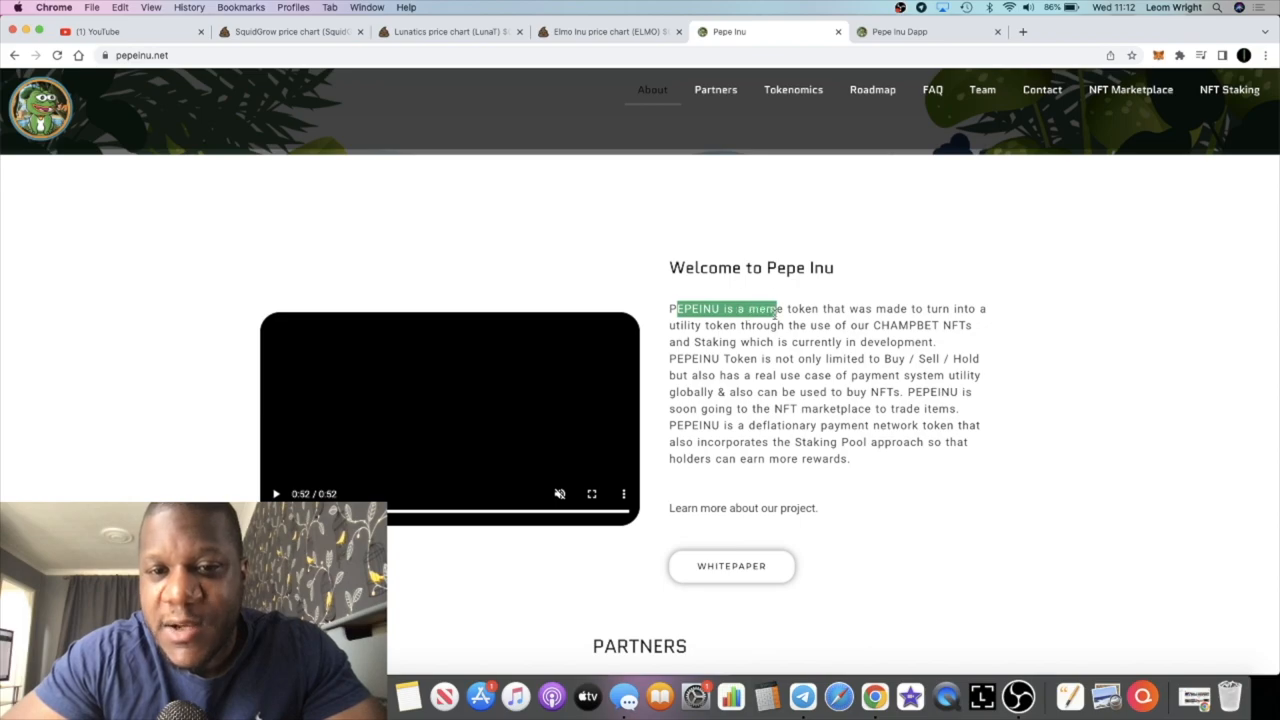
left_click(810, 368)
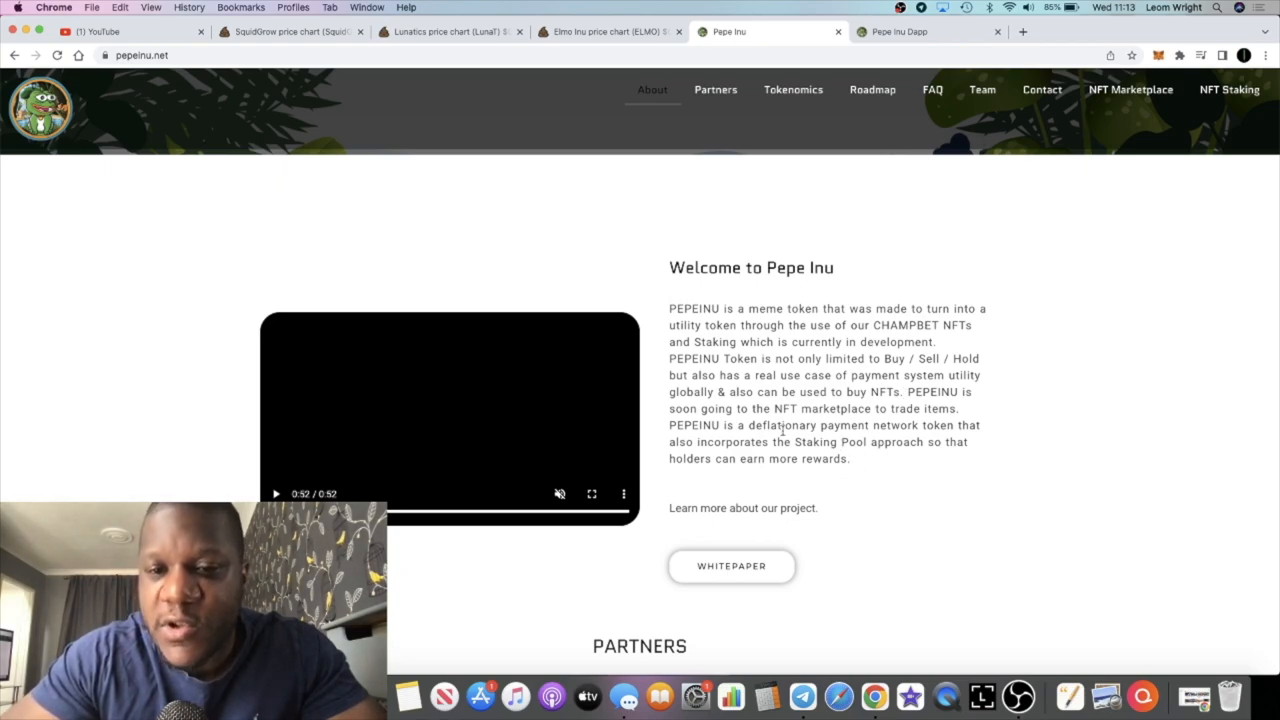
mouse_move(758, 480)
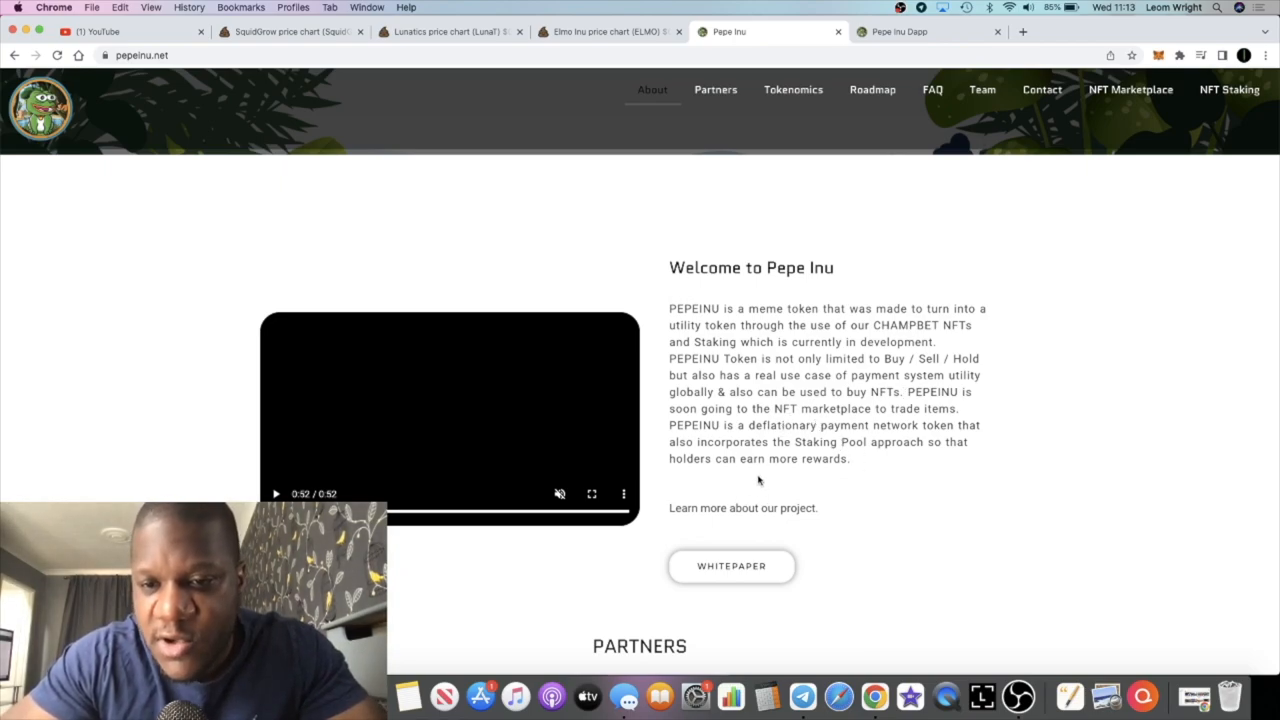
mouse_move(819, 417)
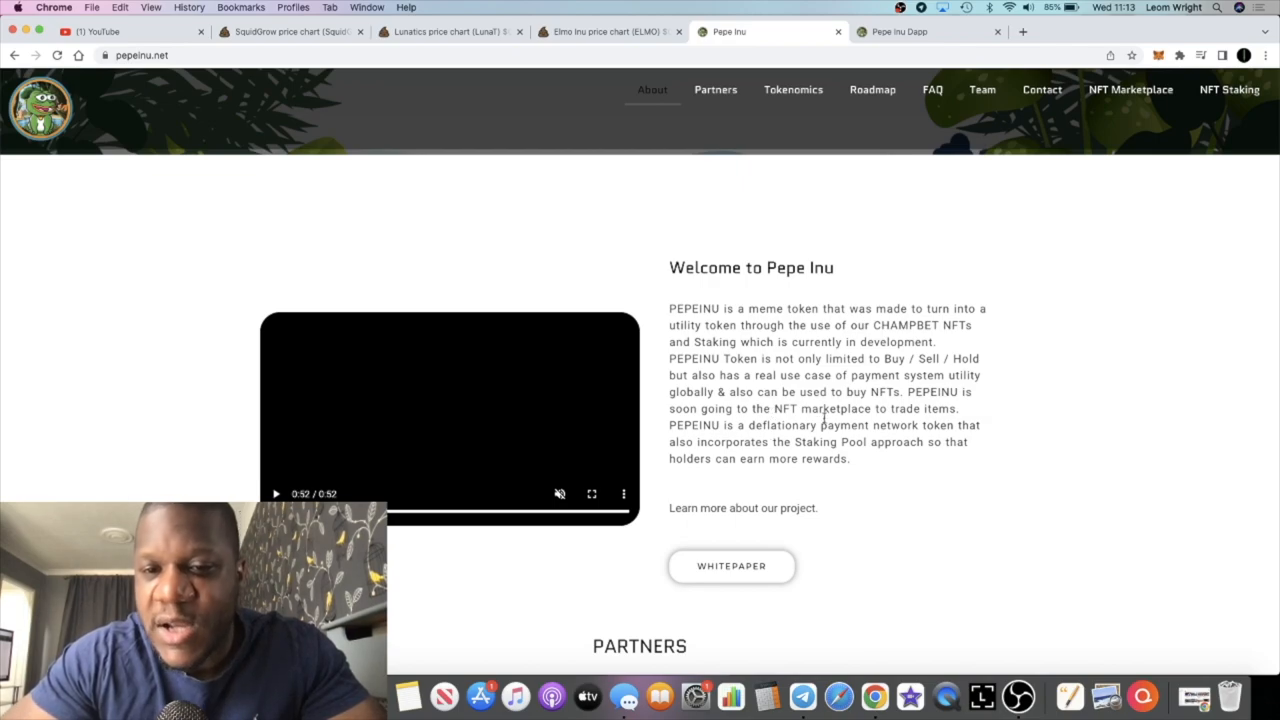
mouse_move(755, 442)
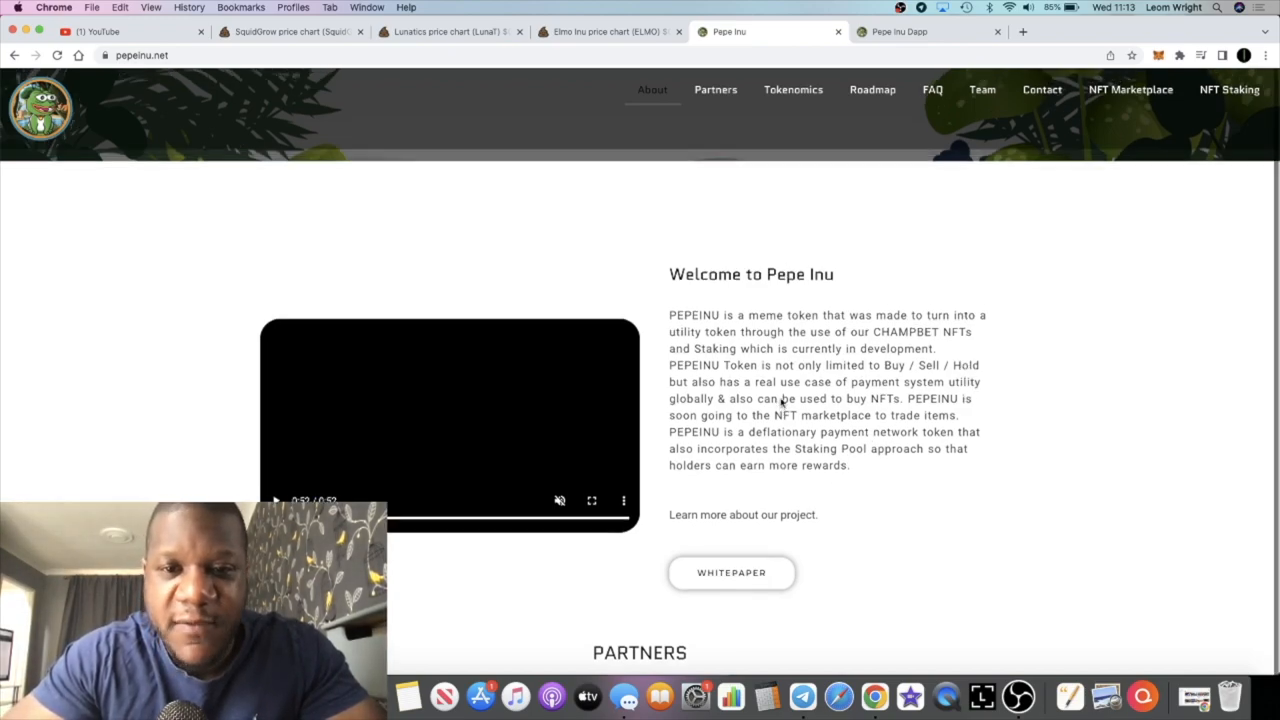
Scroll through the site's Partners, features and Tokenomics sections.
scroll("up", 3)
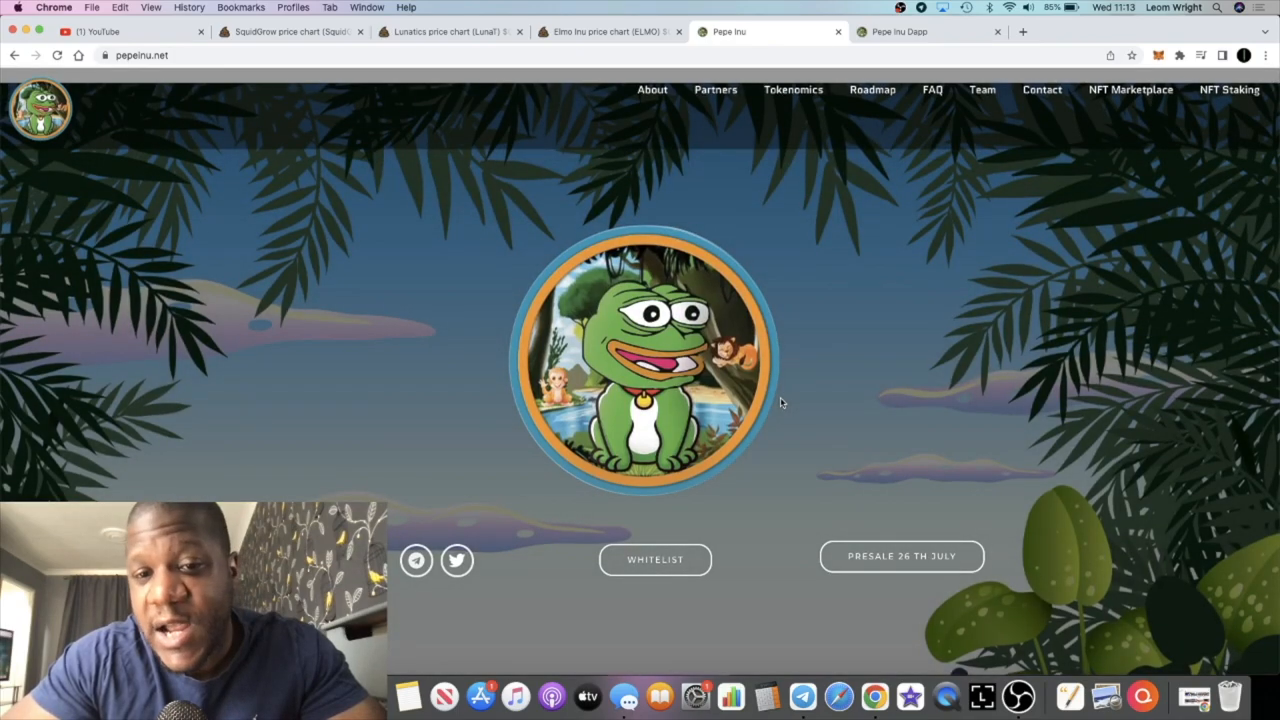
scroll("down", 3)
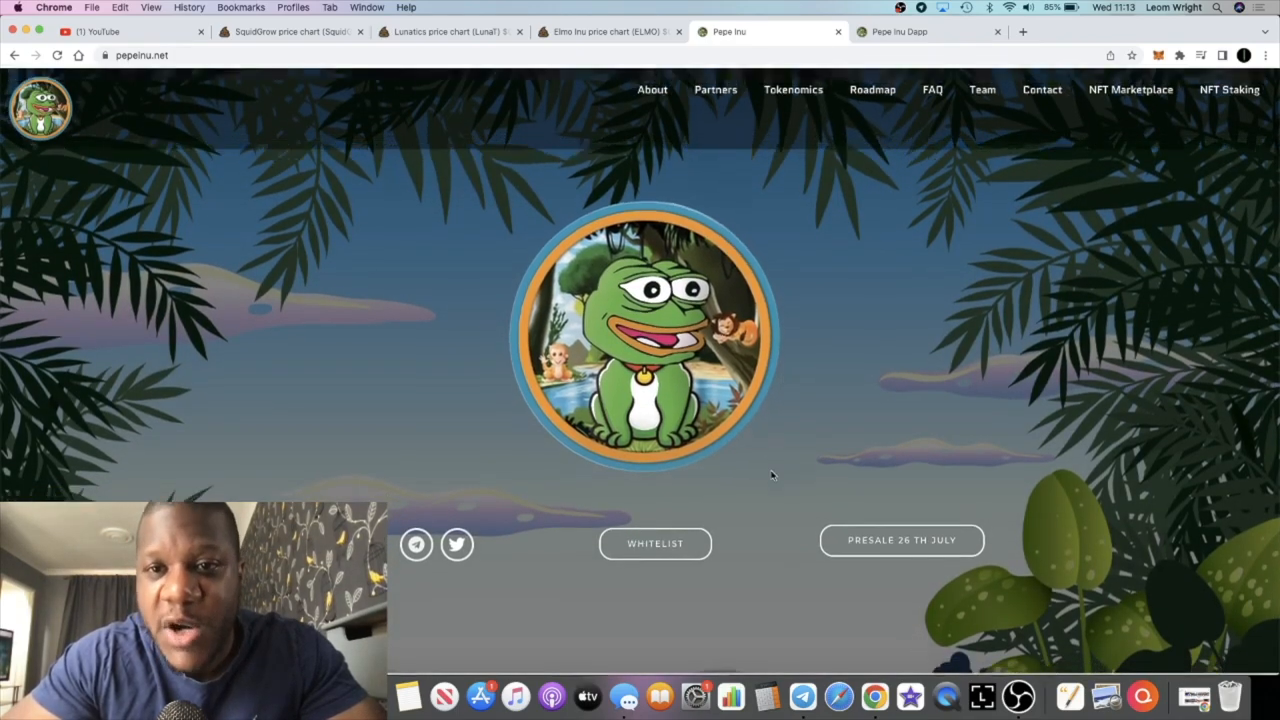
scroll("down", 3)
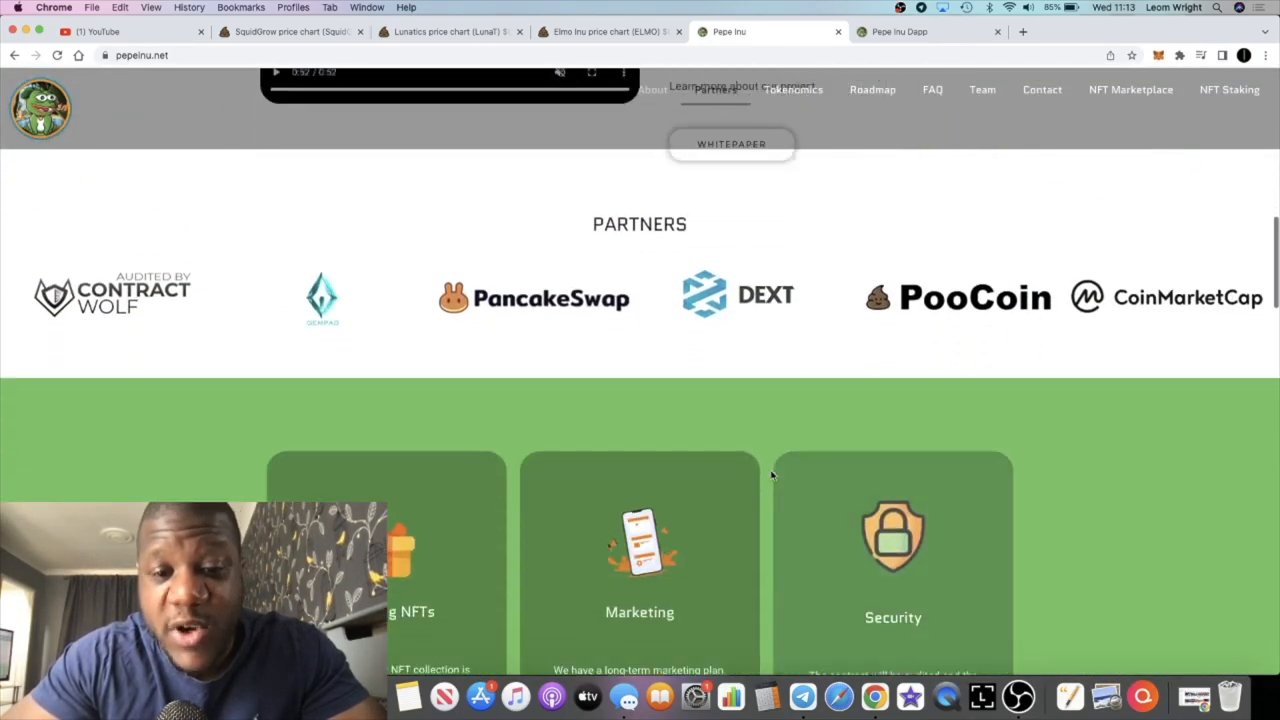
scroll("down", 3)
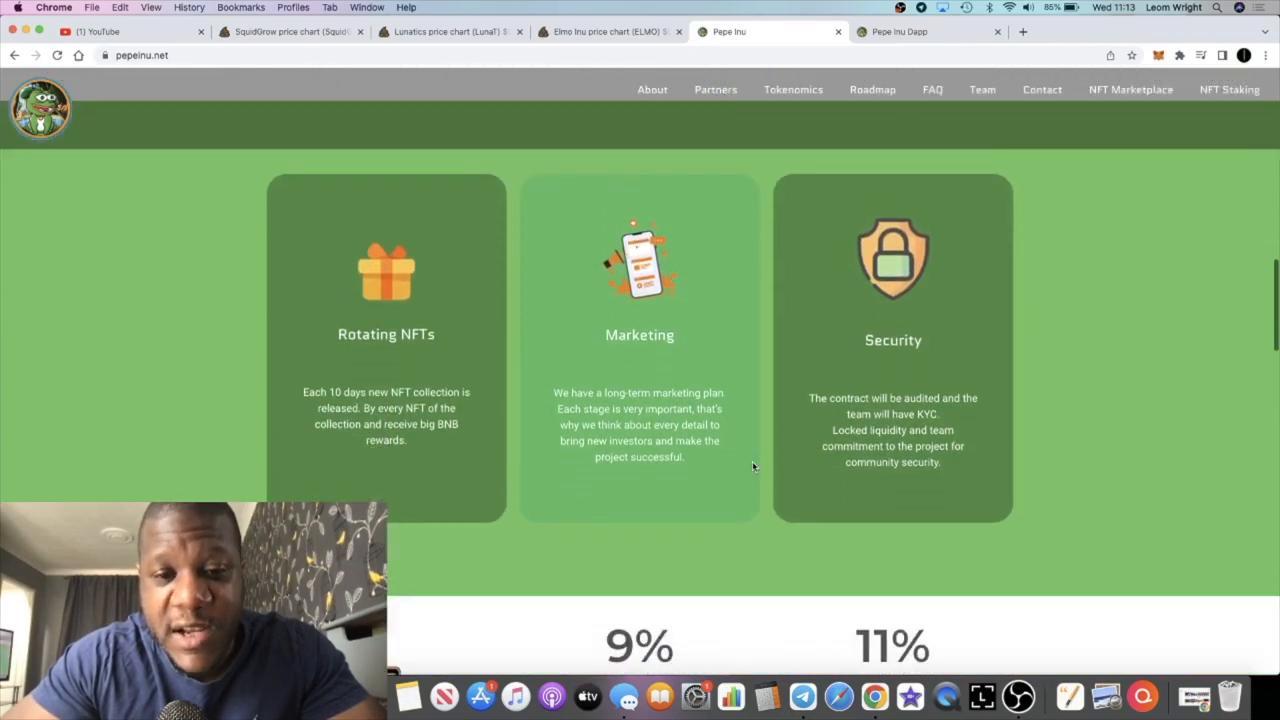
scroll("down", 3)
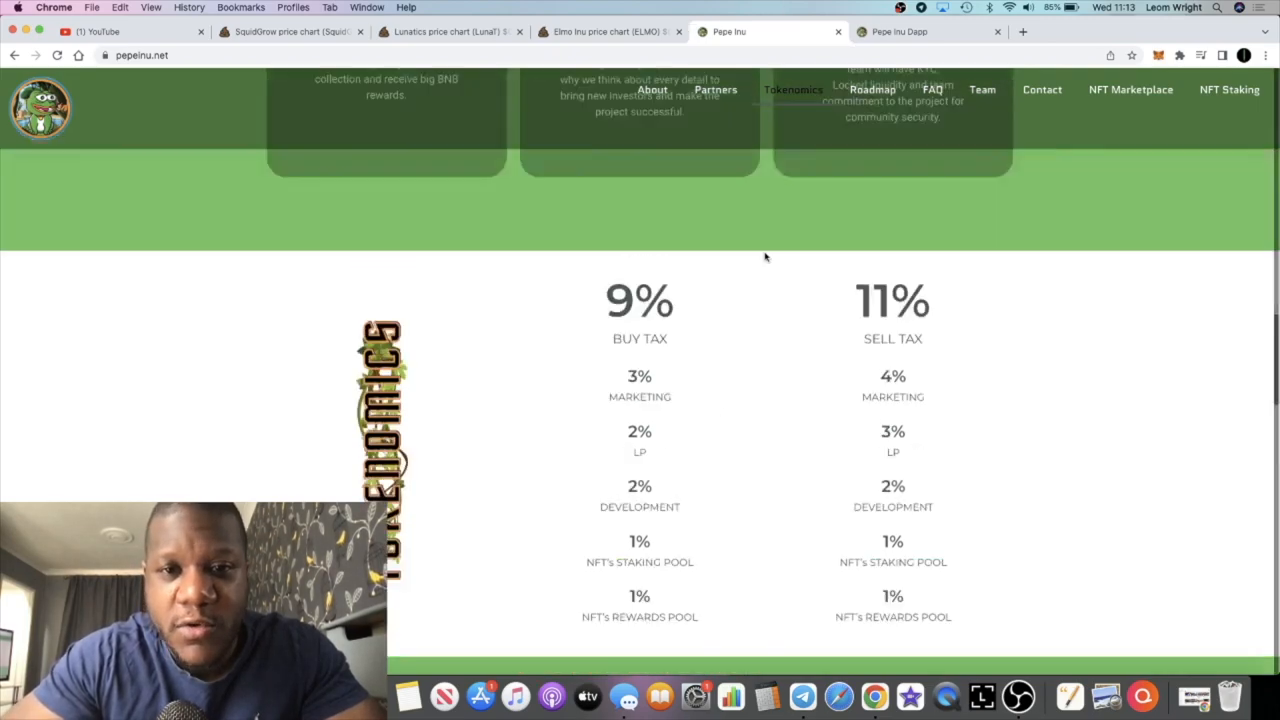
scroll("up", 3)
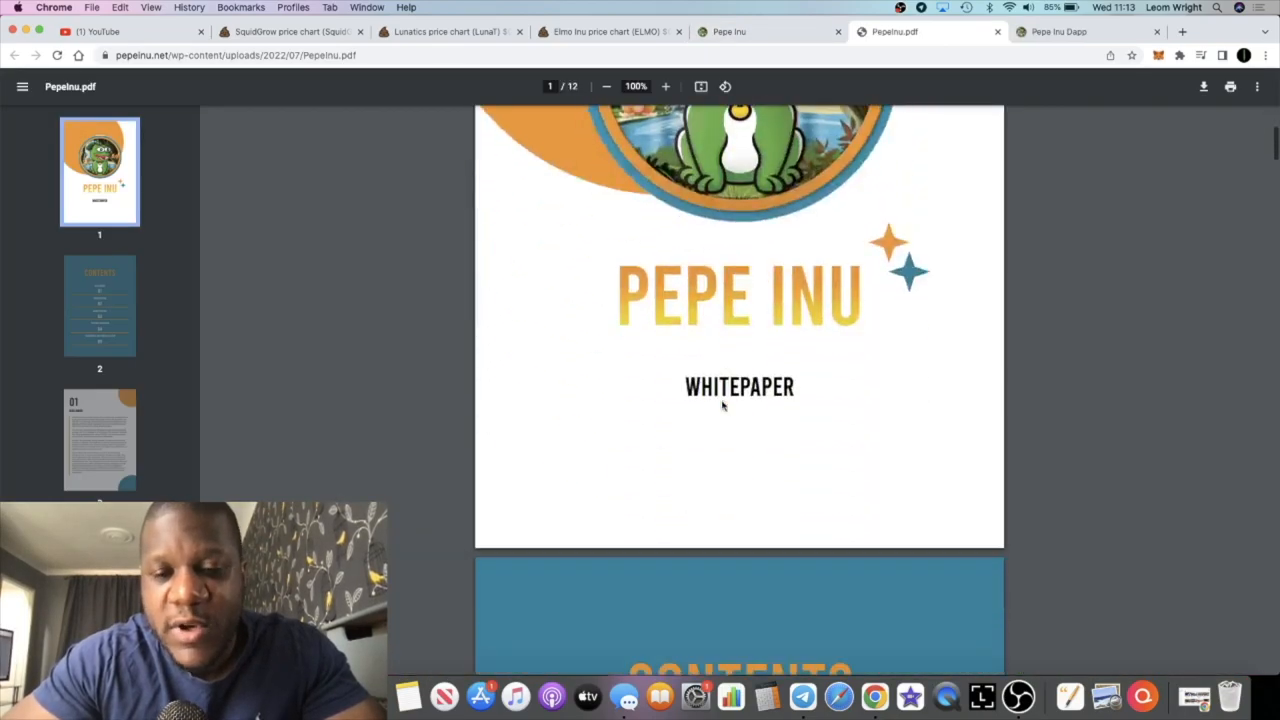
Read the whitepaper's ecosystem and transaction tax pages, then return to the Pepe Inu site.
scroll("down", 3)
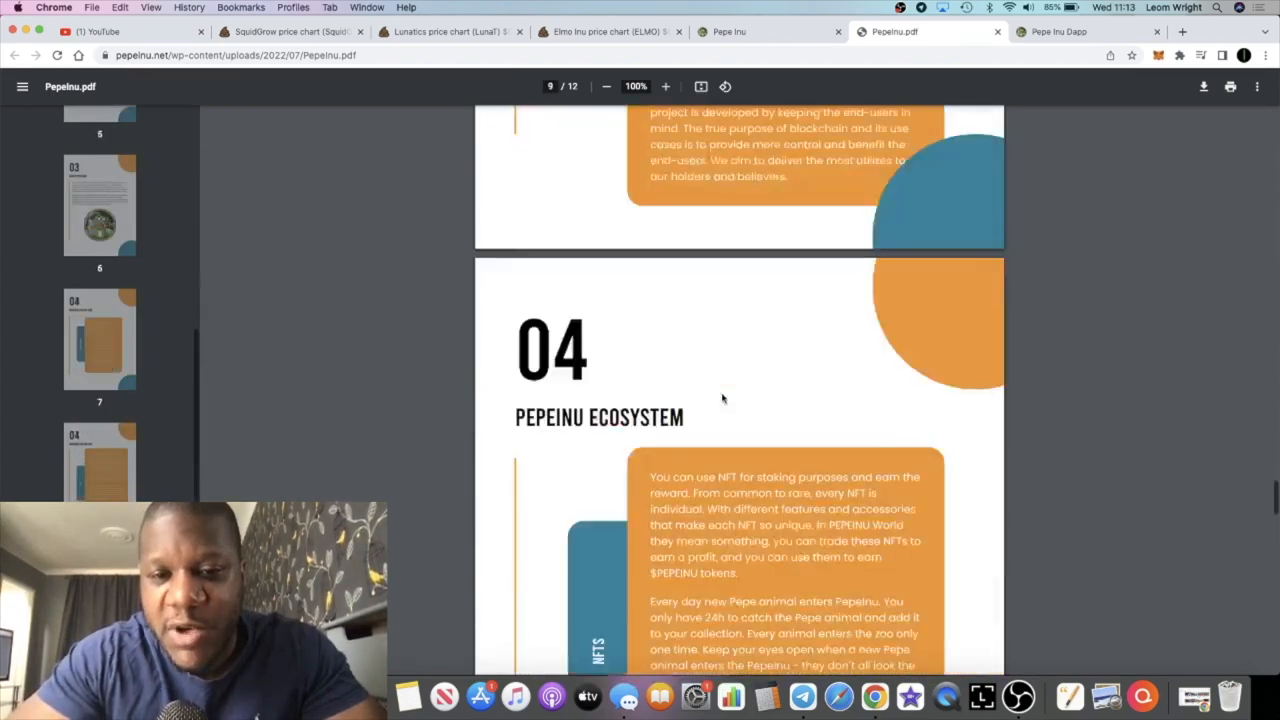
scroll("down", 3)
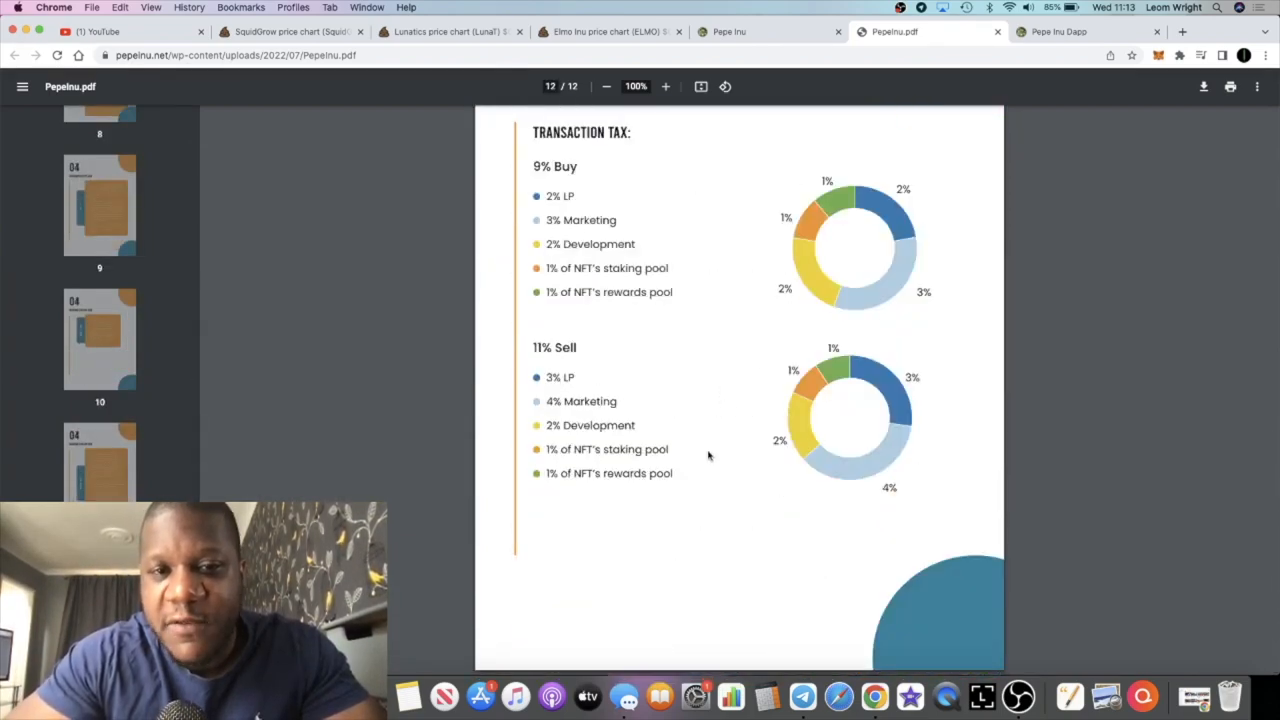
mouse_move(755, 225)
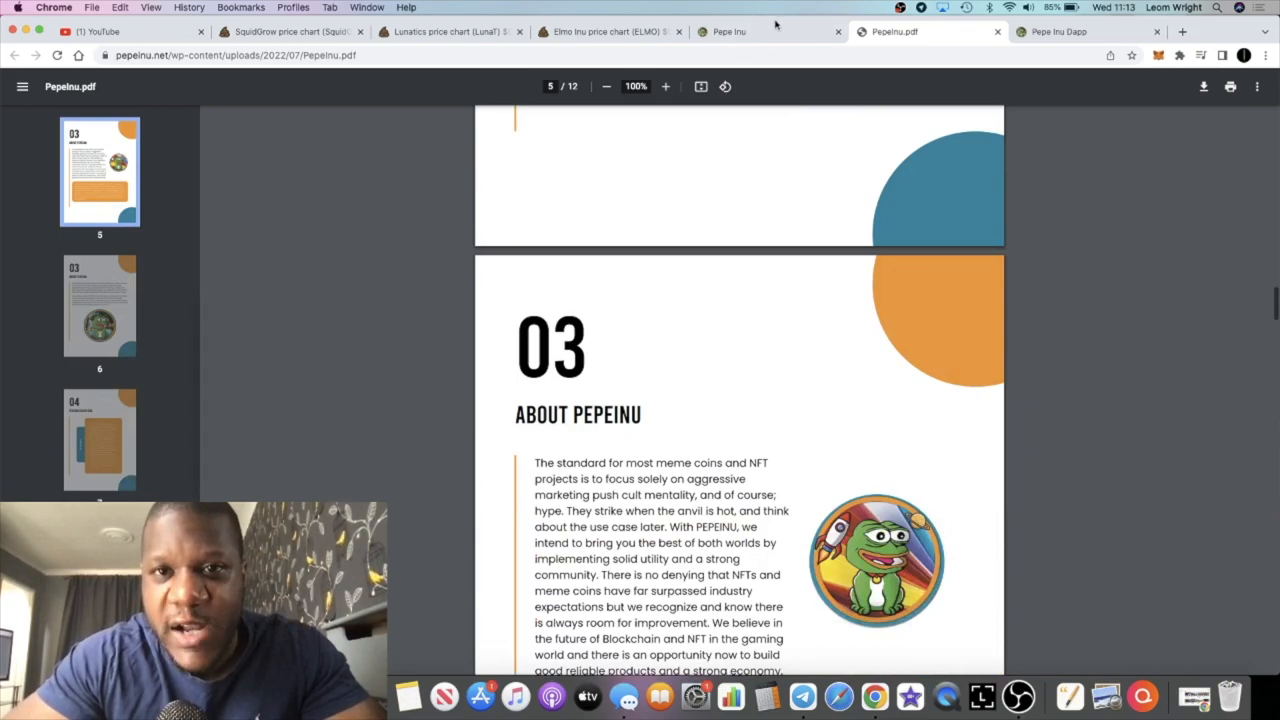
left_click(729, 31)
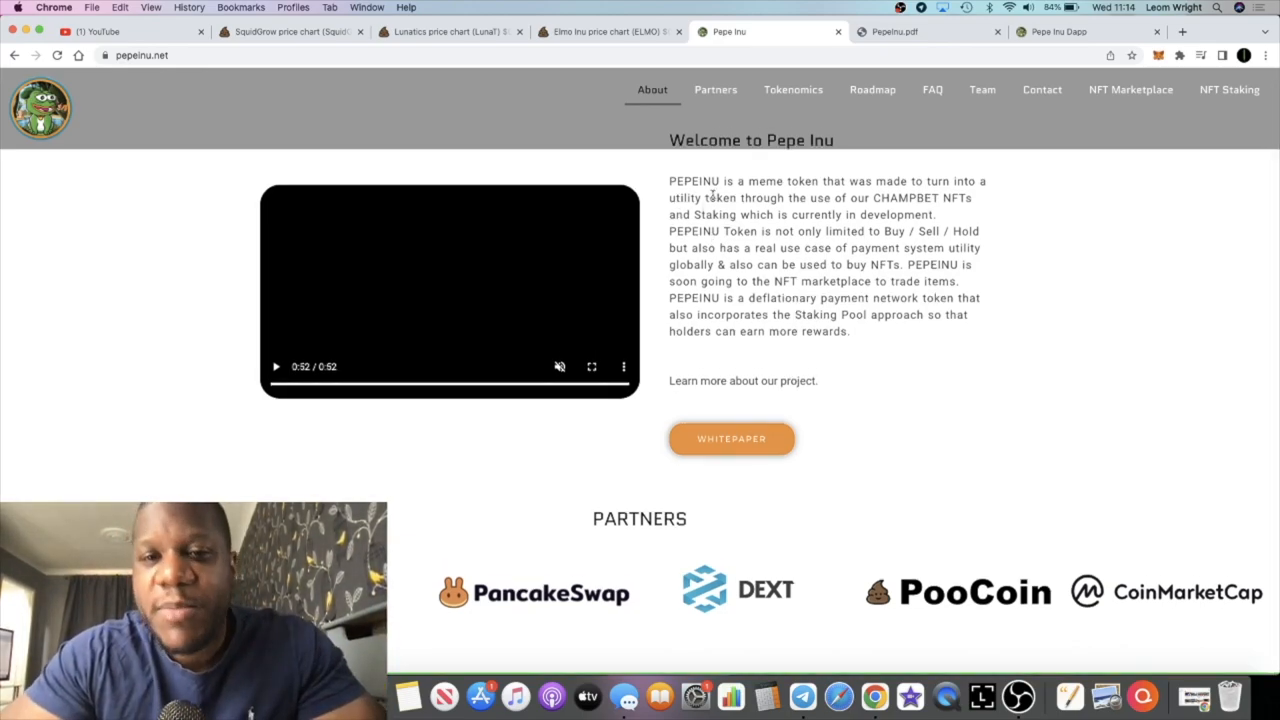
Scroll down to the Tokenomics section with its 9% buy and 11% sell tax.
scroll("down", 3)
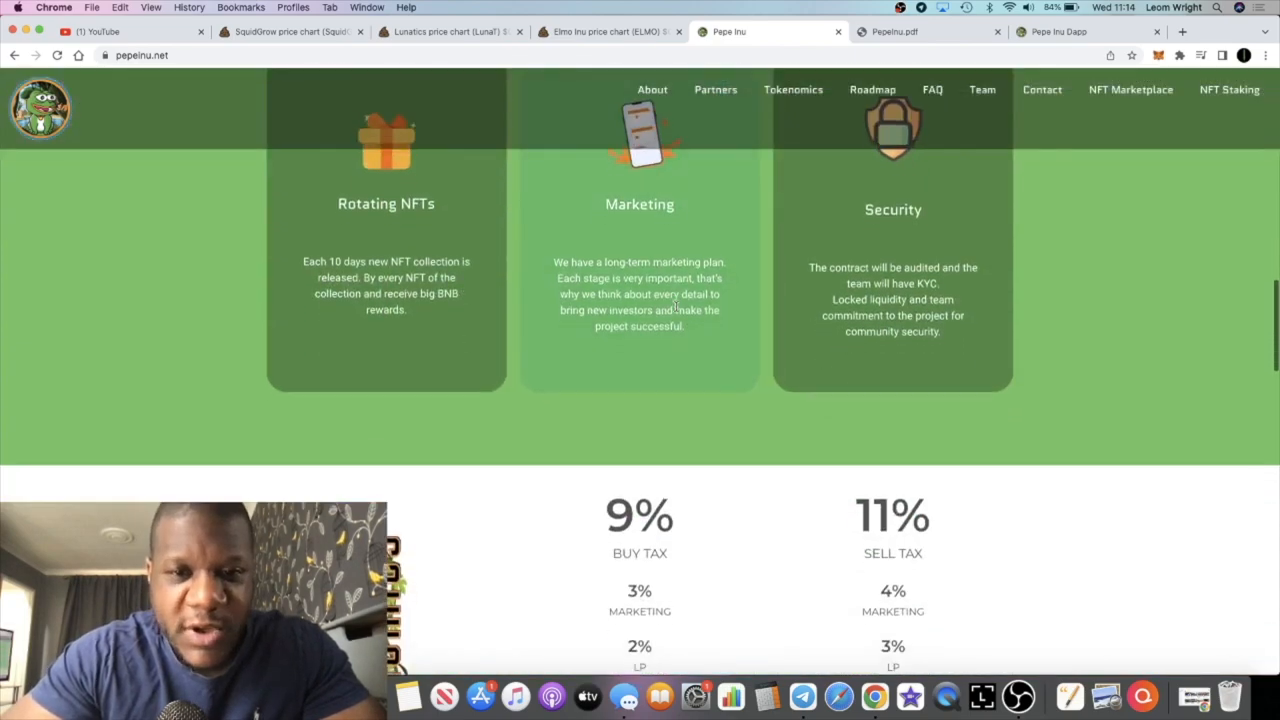
scroll("down", 3)
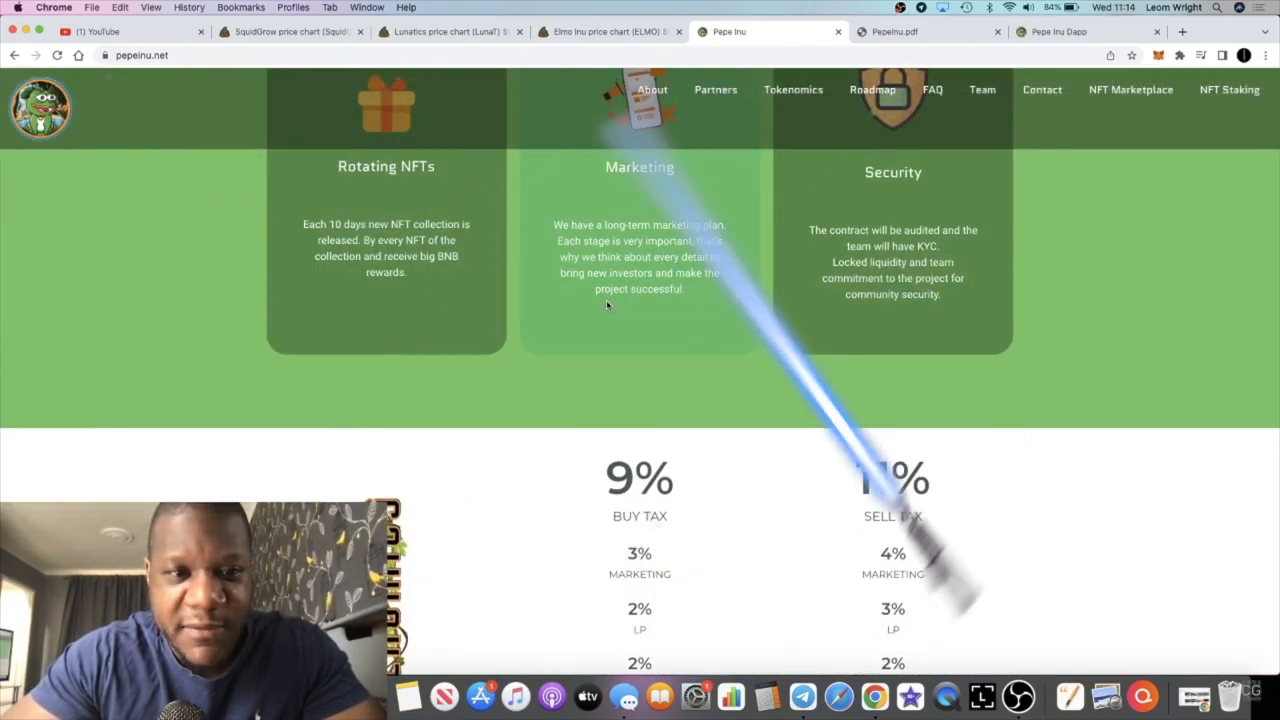
scroll("down", 3)
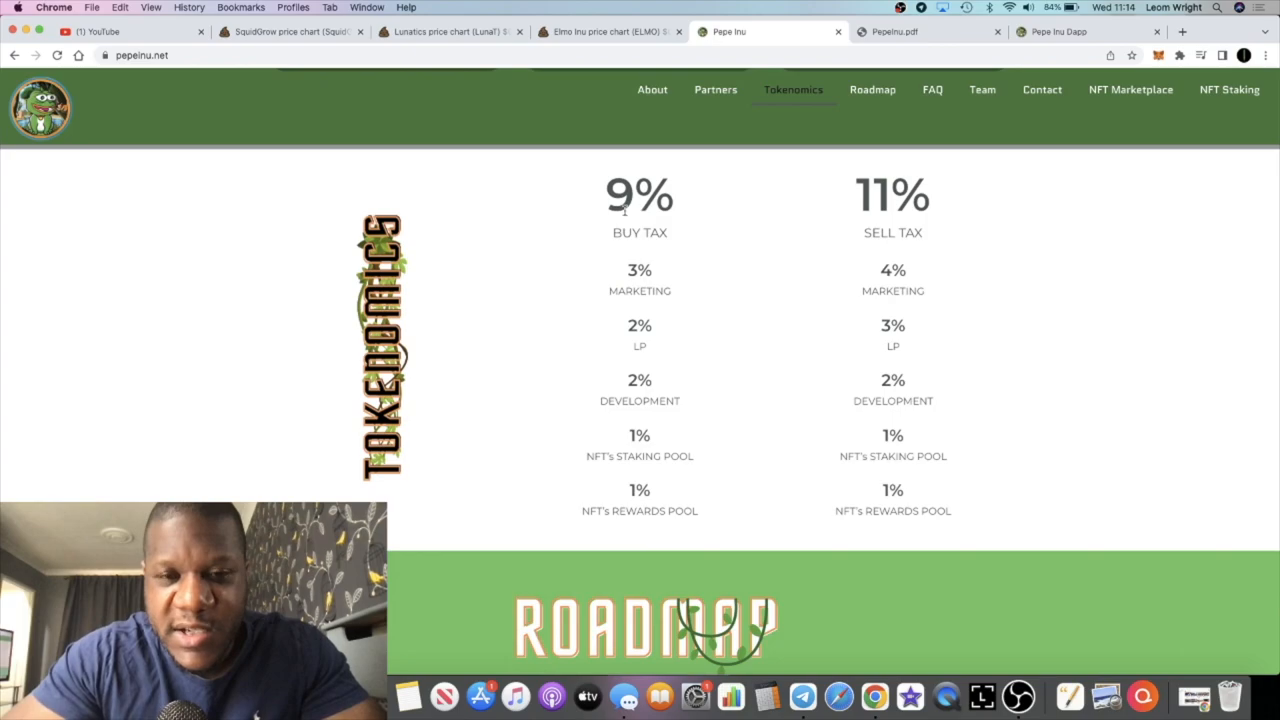
mouse_move(840, 226)
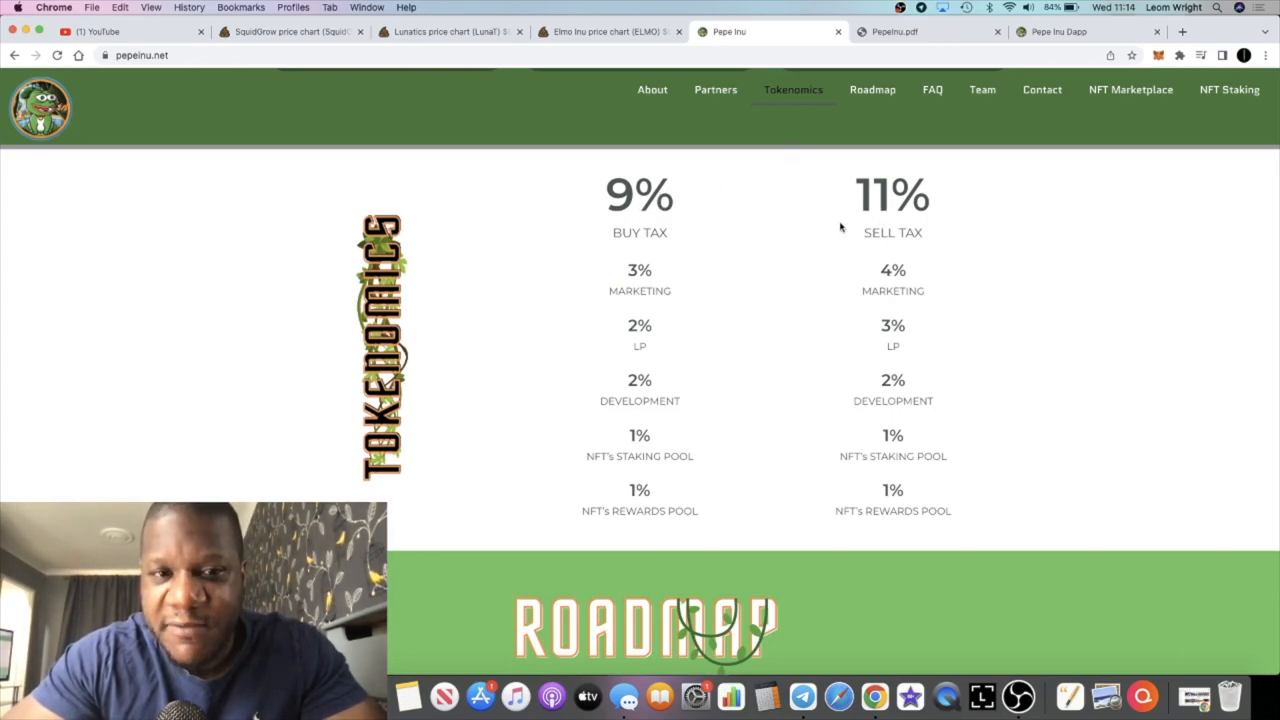
mouse_move(769, 402)
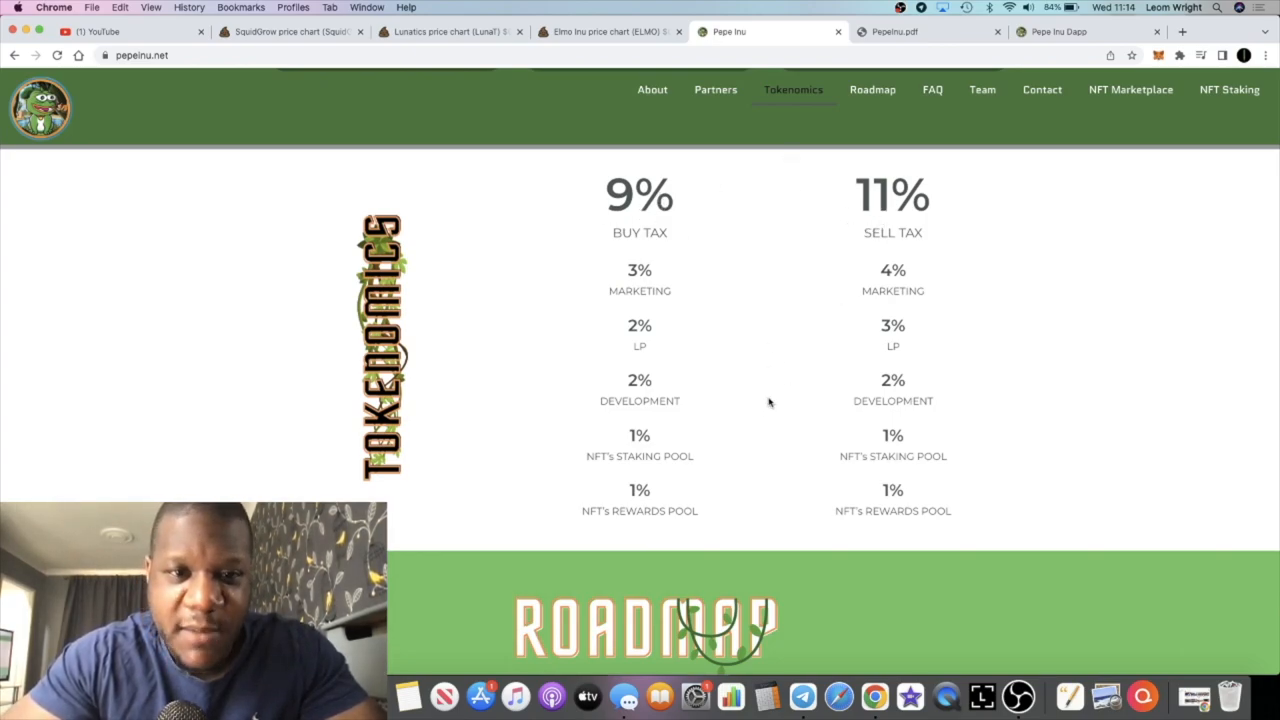
scroll("down", 3)
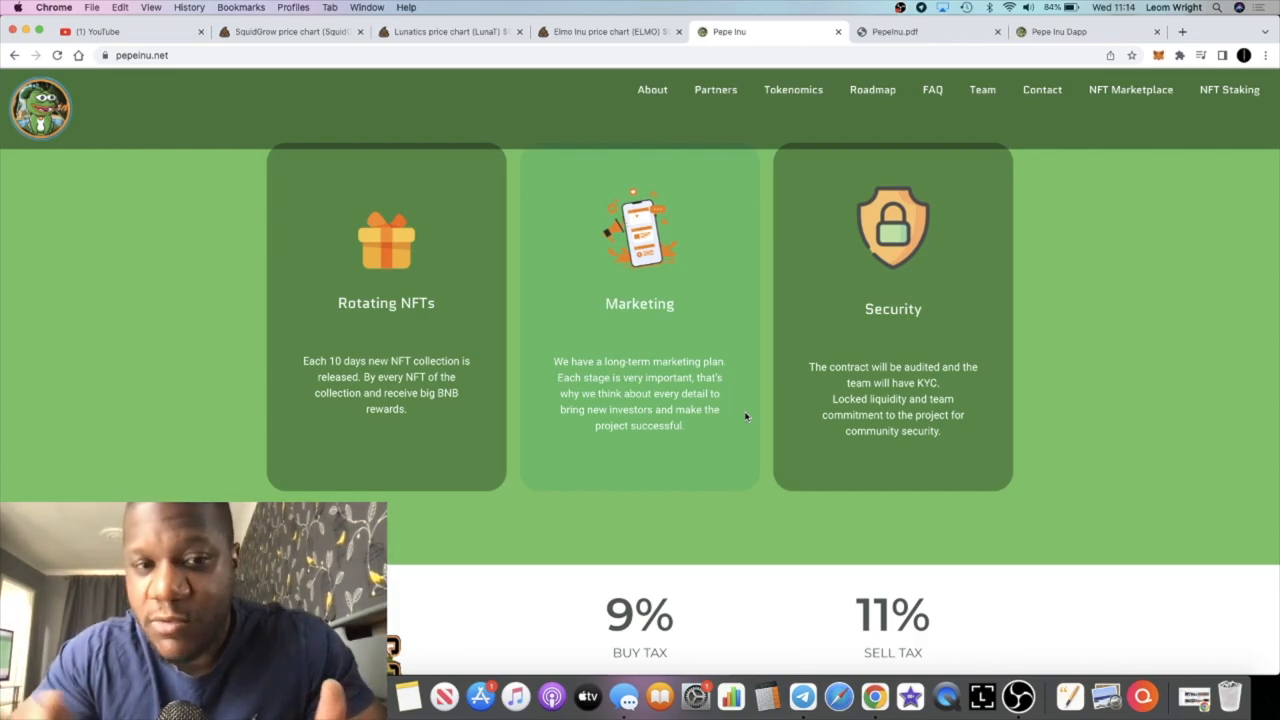
mouse_move(708, 378)
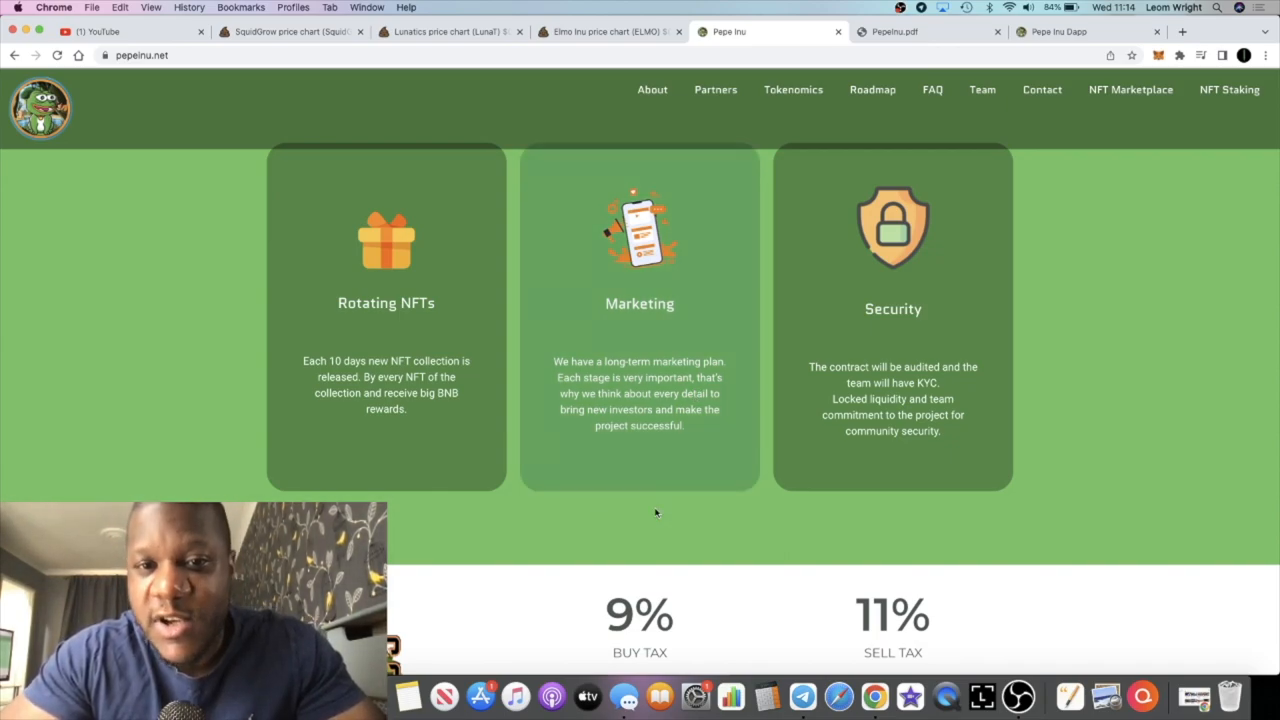
mouse_move(730, 380)
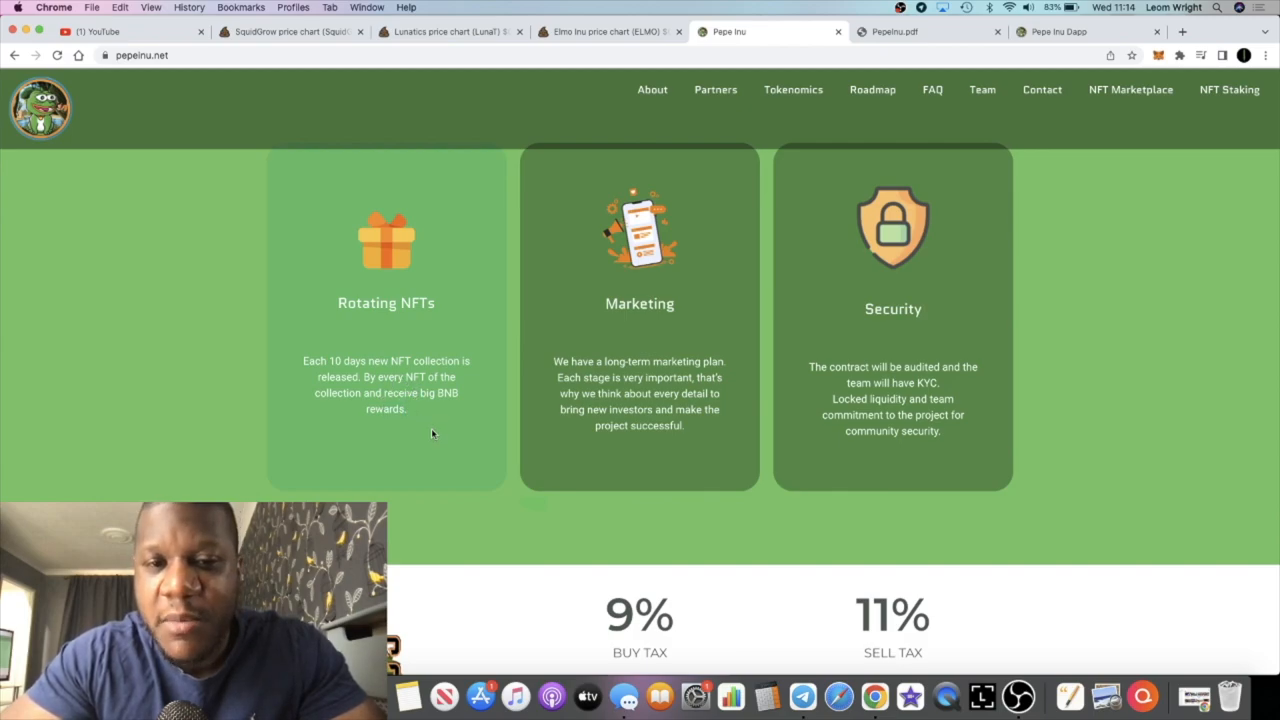
mouse_move(535, 390)
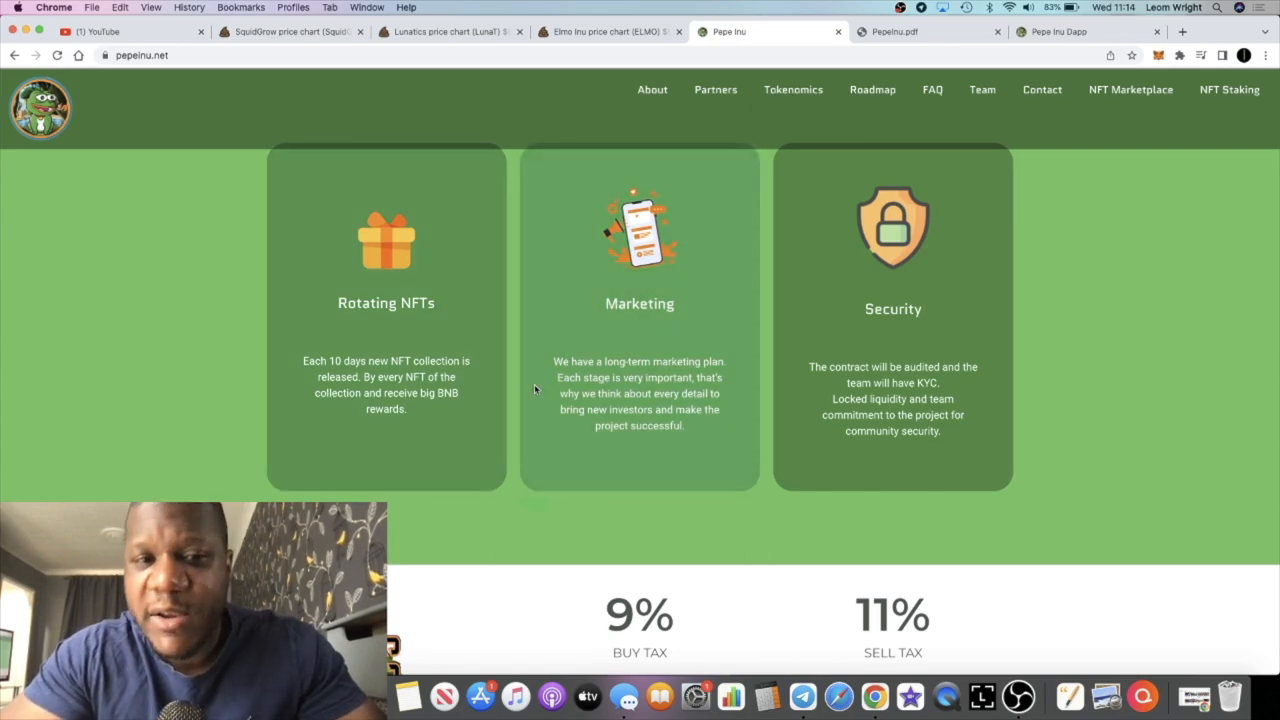
mouse_move(386, 350)
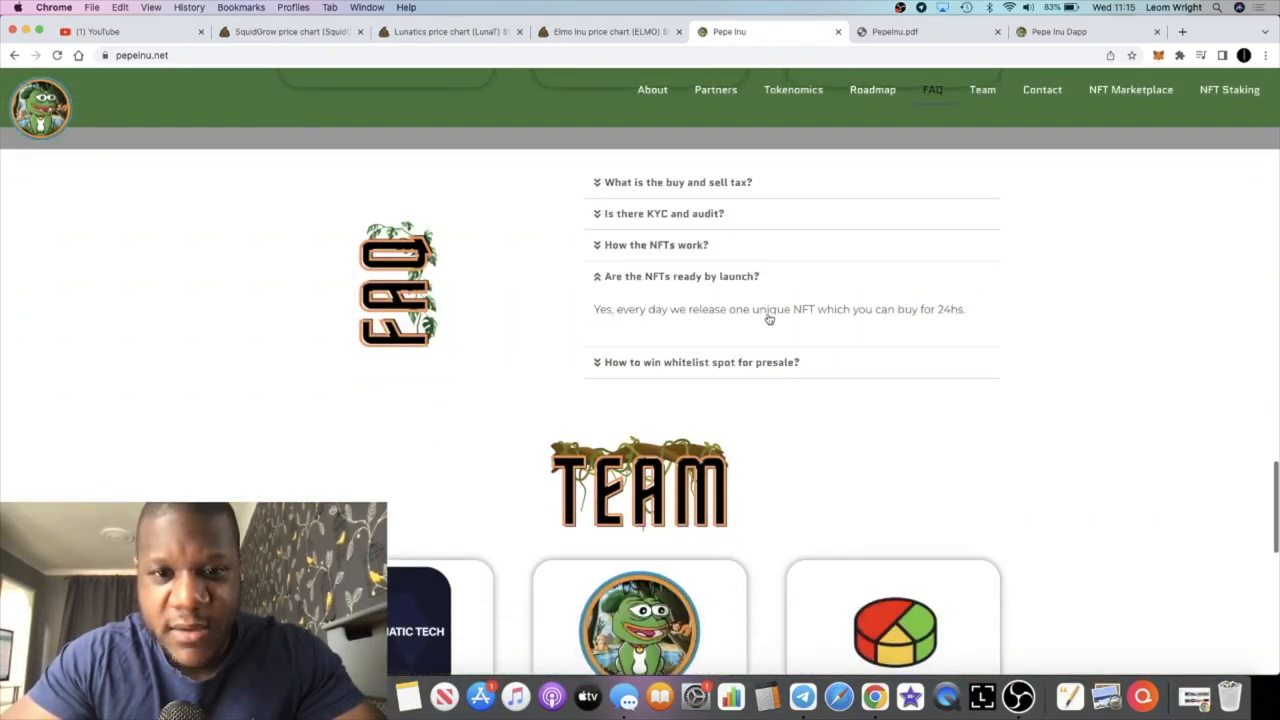
Expand the 'Is there KYC and audit?' FAQ answer and scroll through the Team section.
left_click(662, 213)
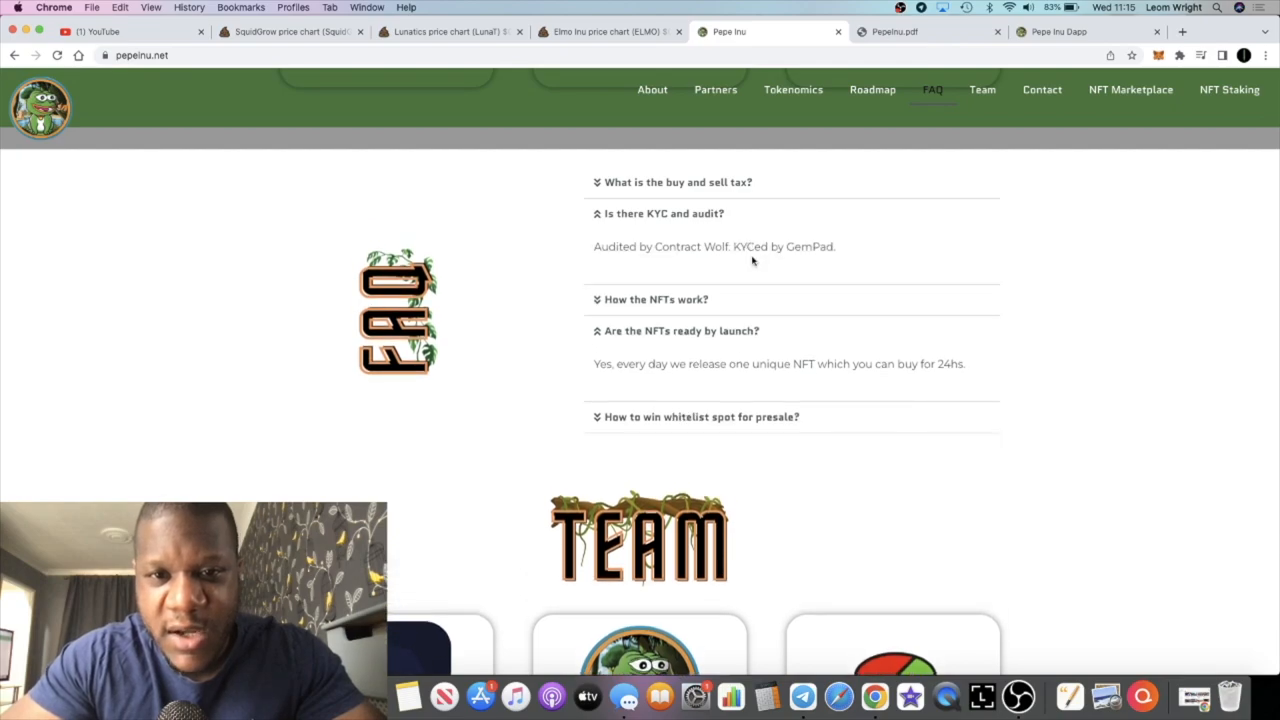
left_click_drag(650, 246, 758, 246)
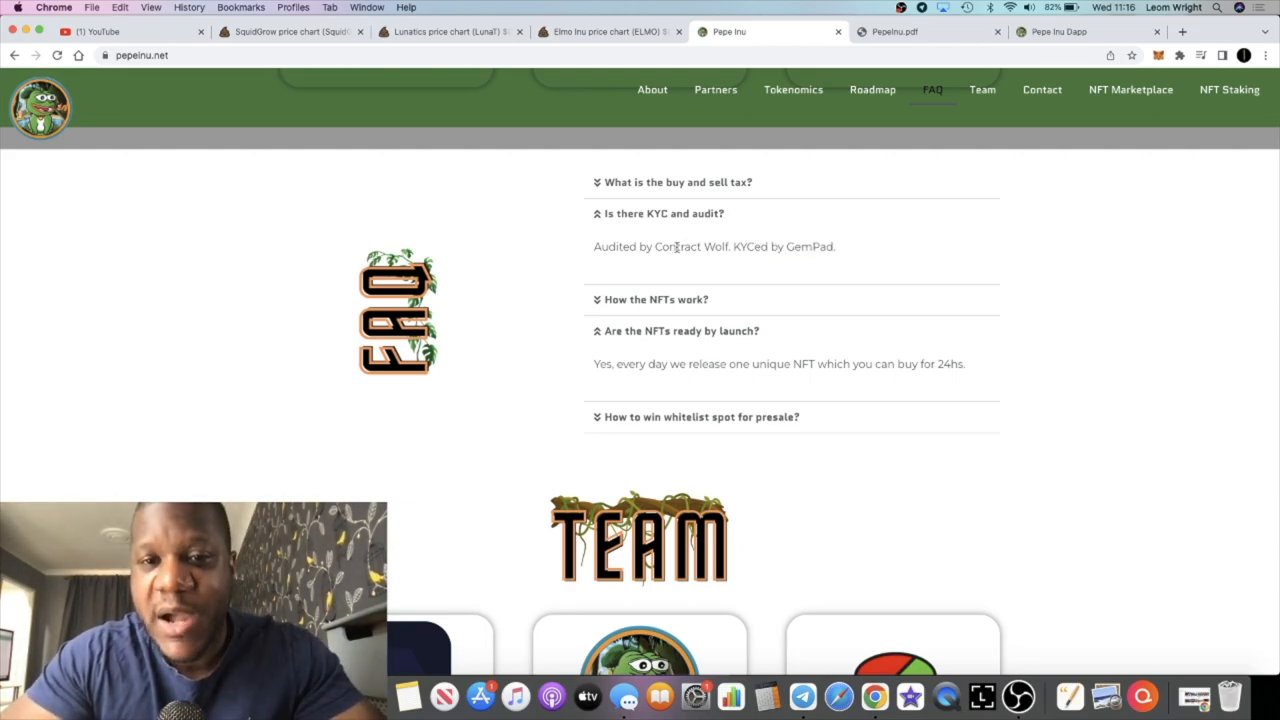
scroll("down", 3)
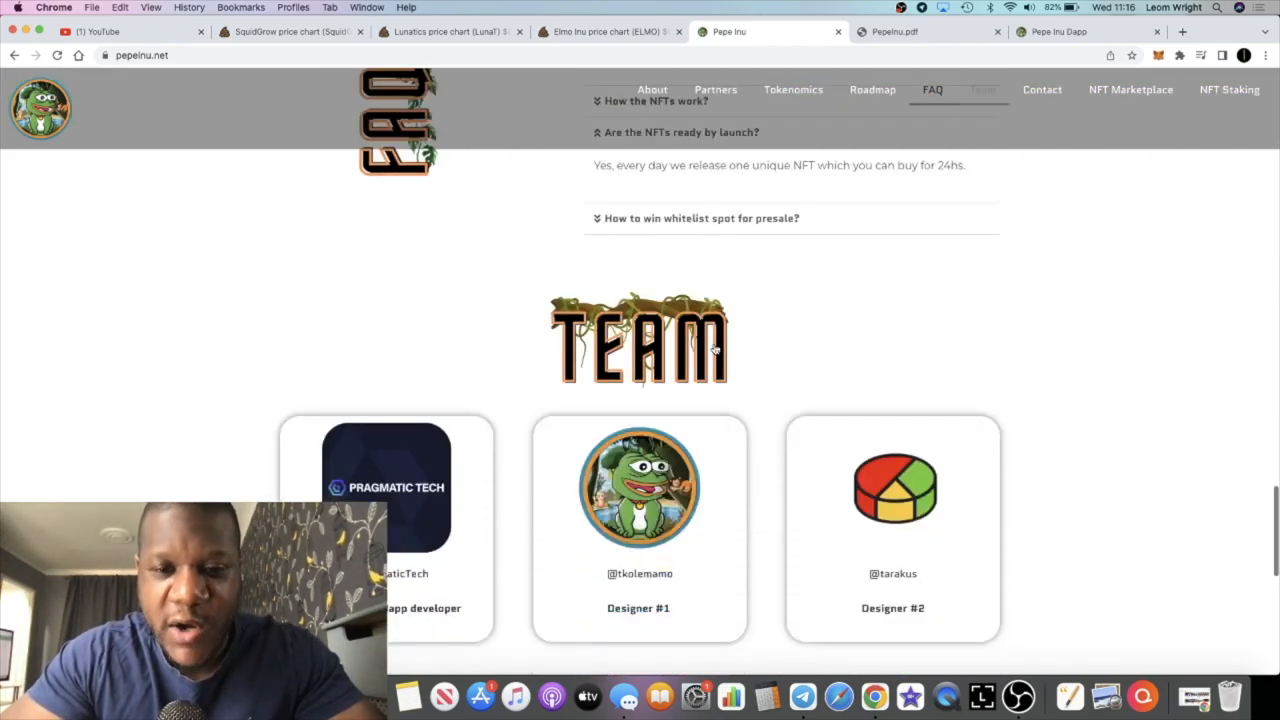
scroll("down", 3)
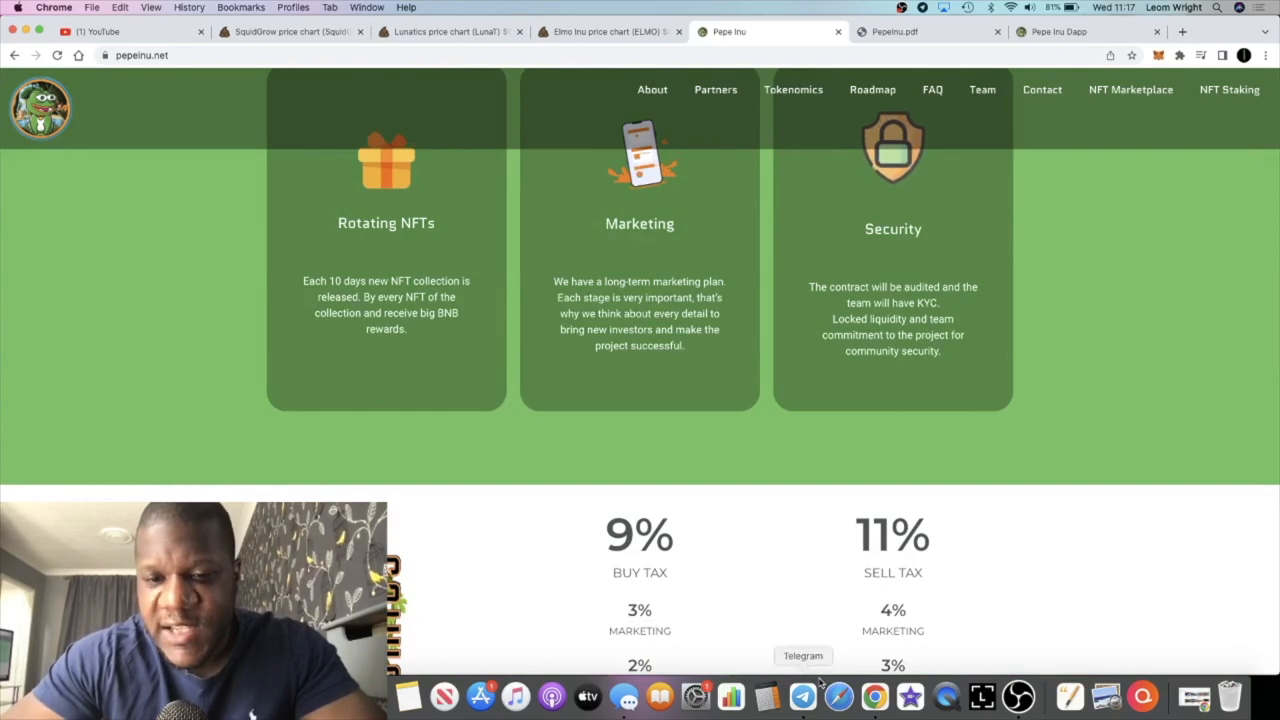
left_click(803, 696)
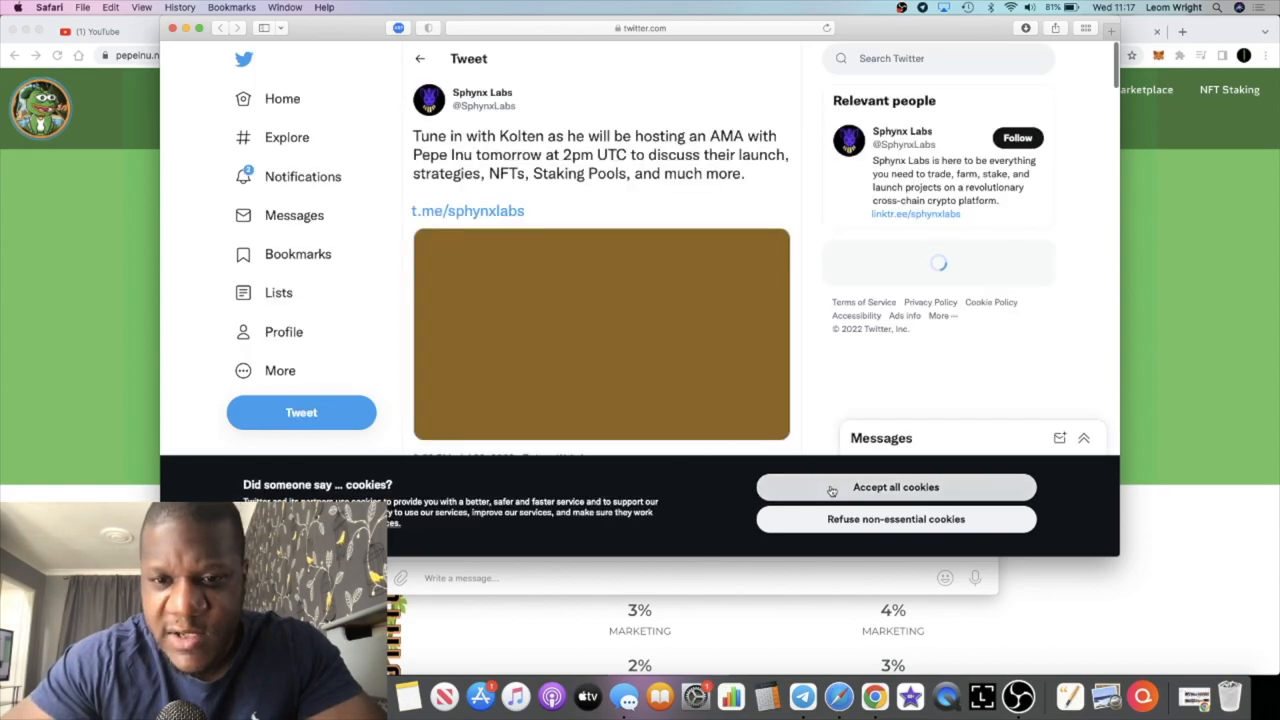
left_click(895, 487)
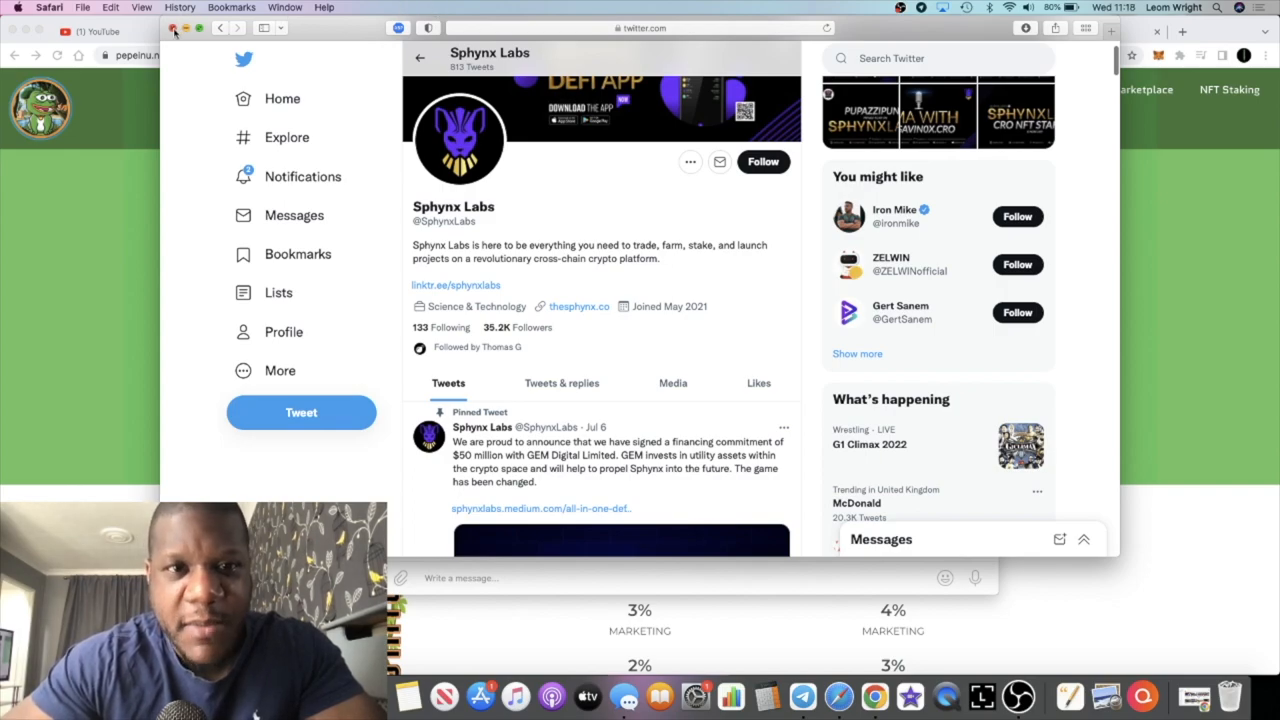
scroll("down", 3)
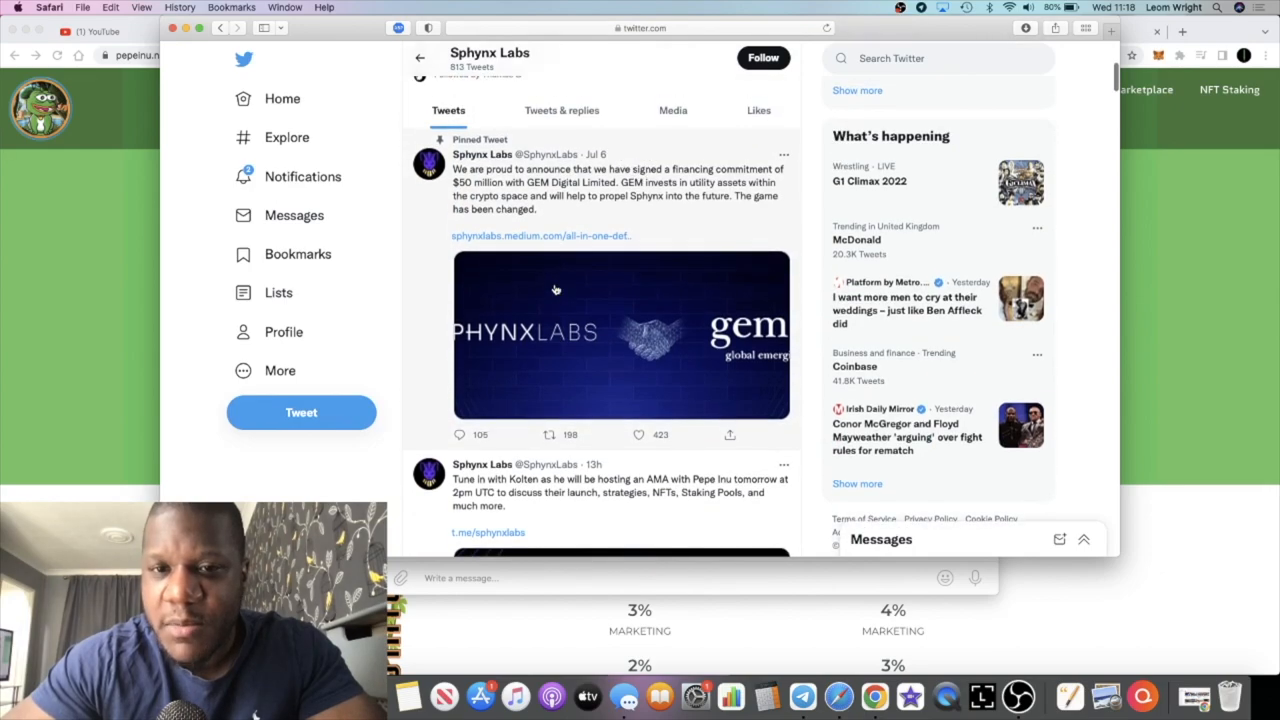
scroll("down", 3)
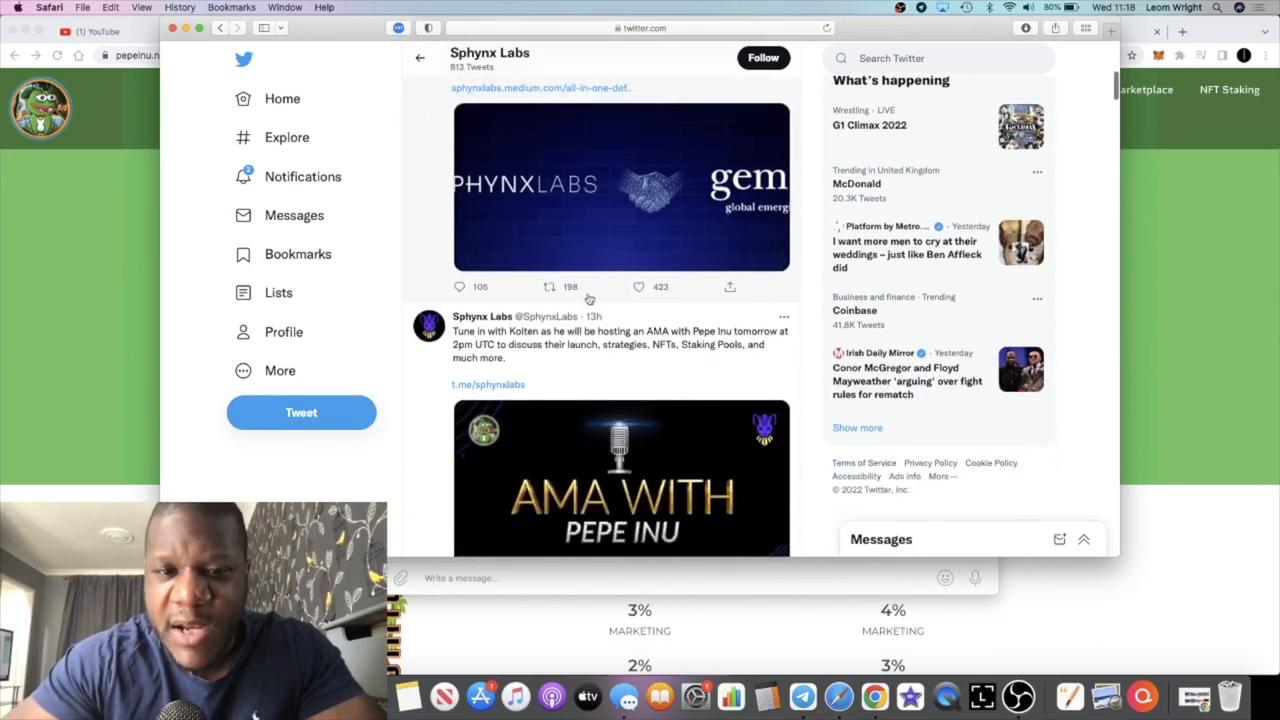
scroll("down", 3)
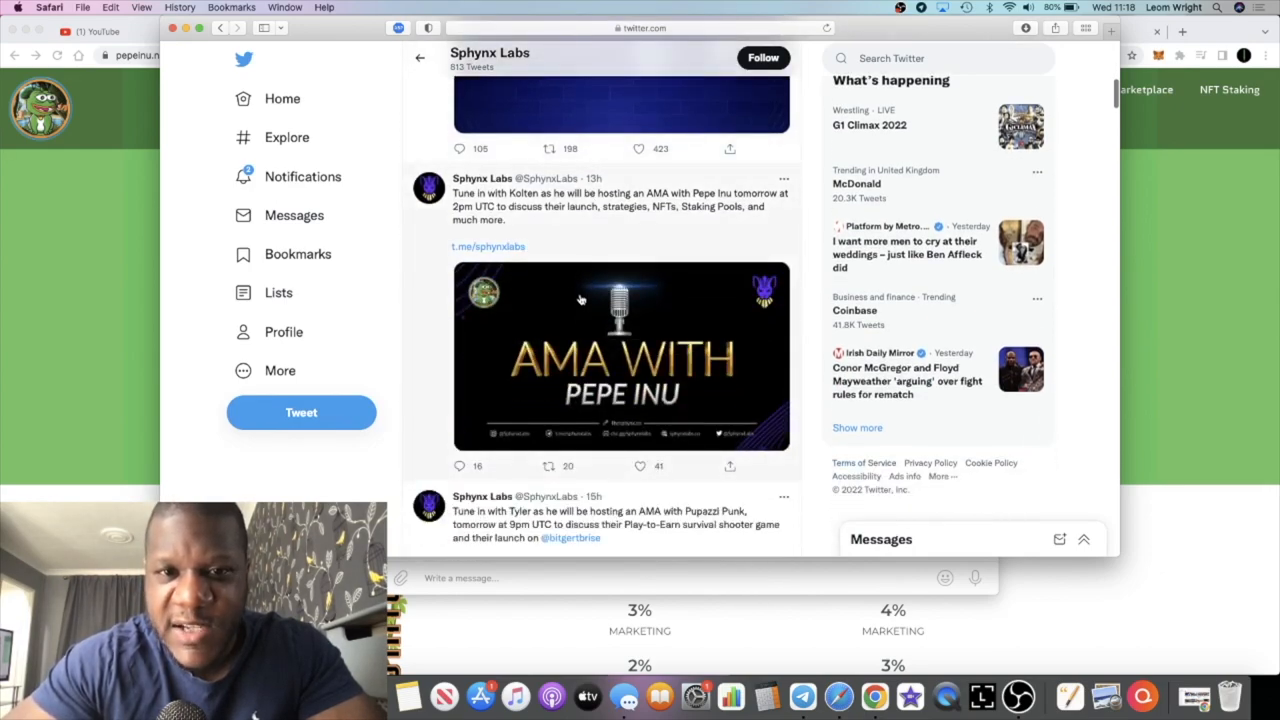
scroll("down", 3)
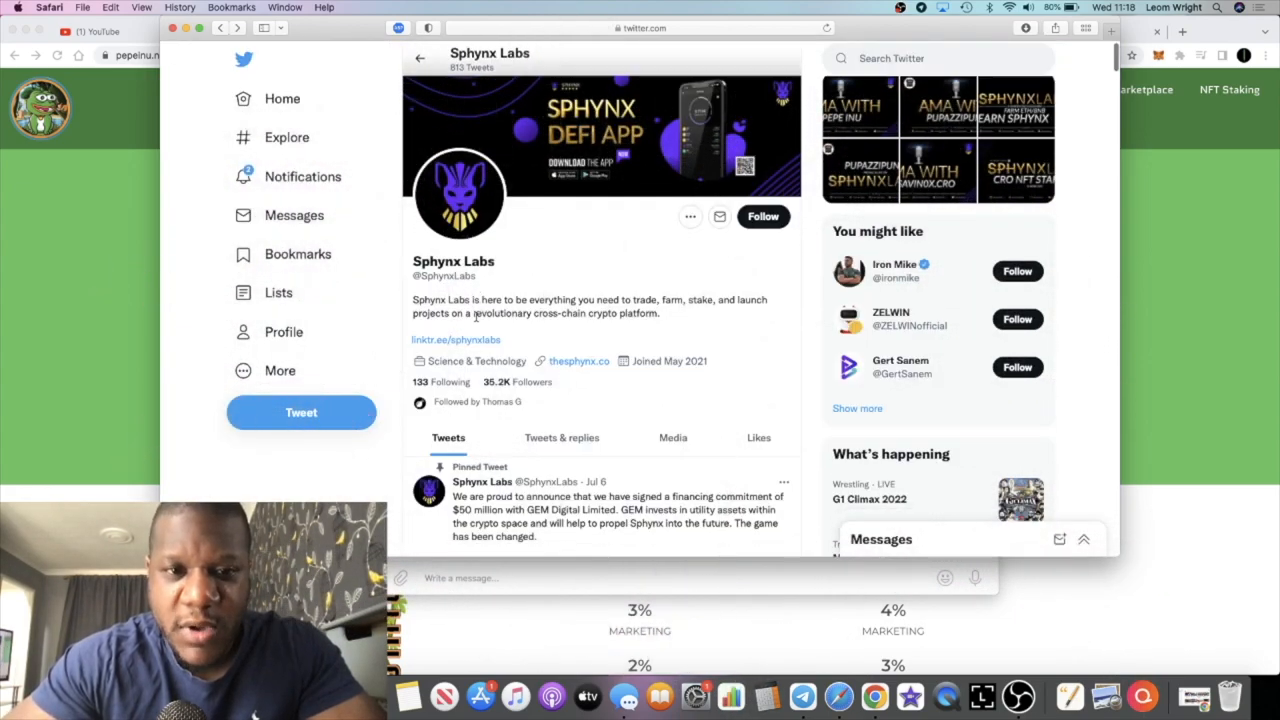
scroll("down", 3)
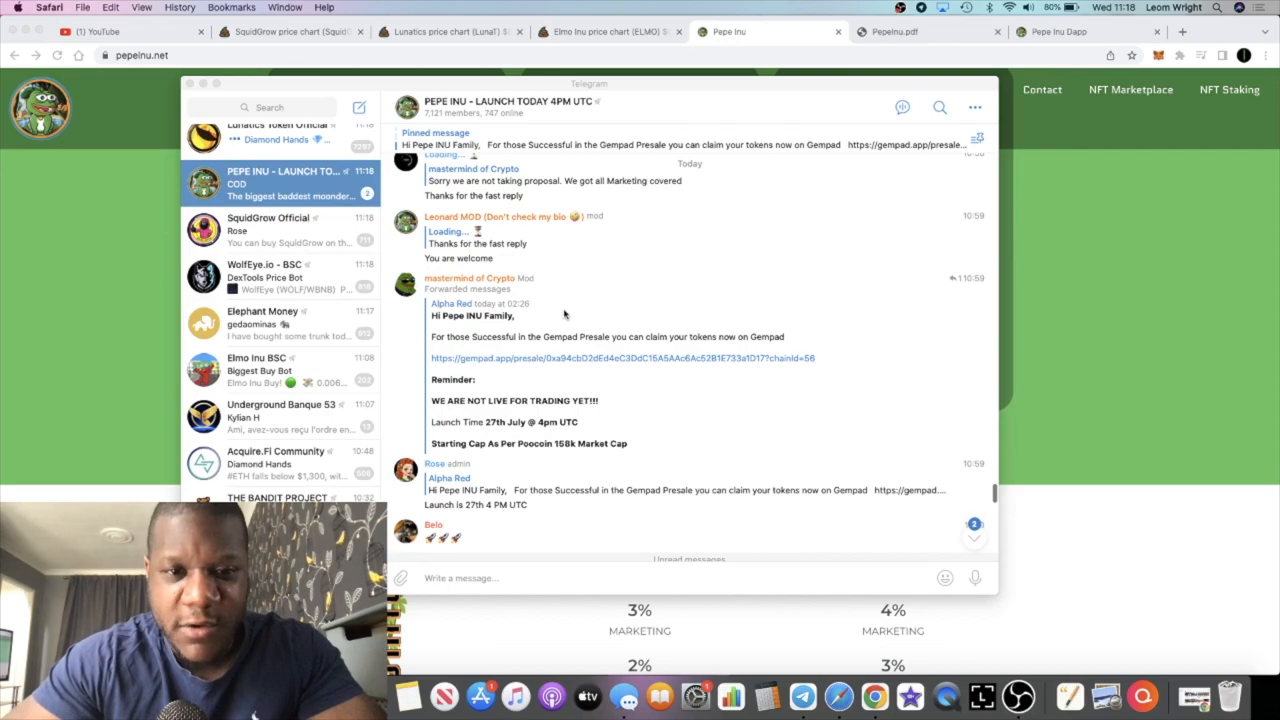
scroll("down", 3)
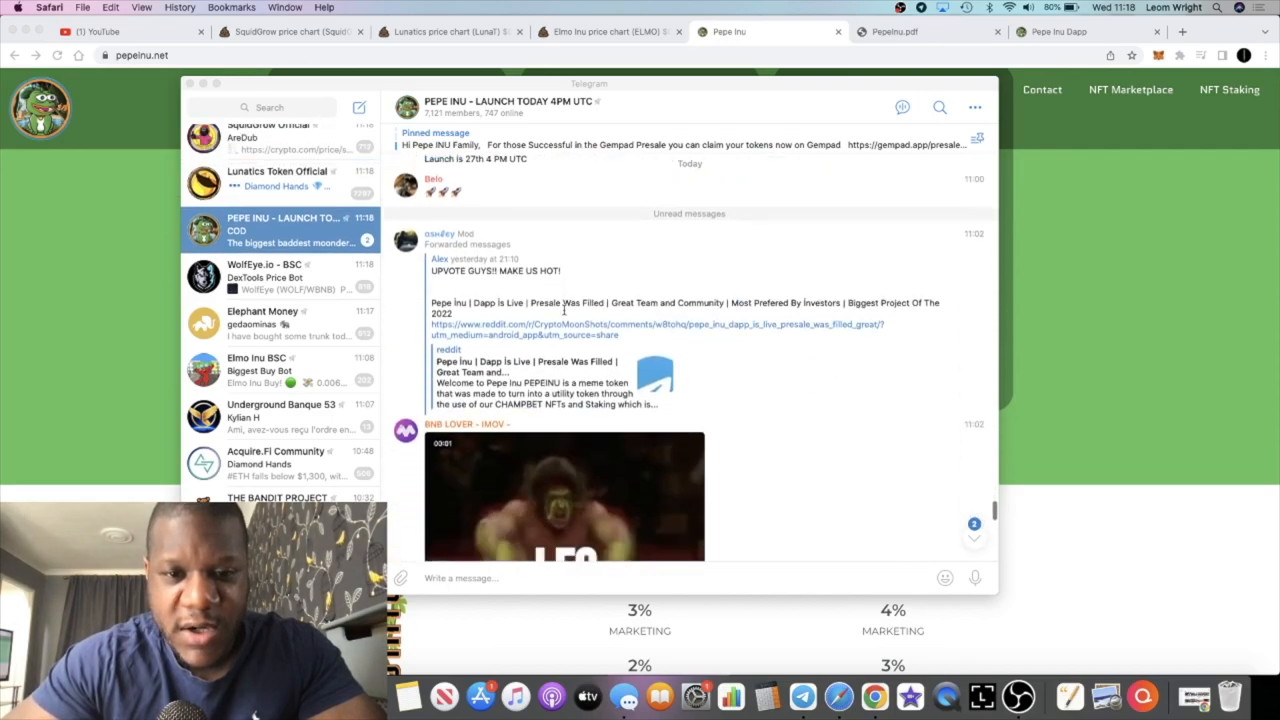
scroll("down", 3)
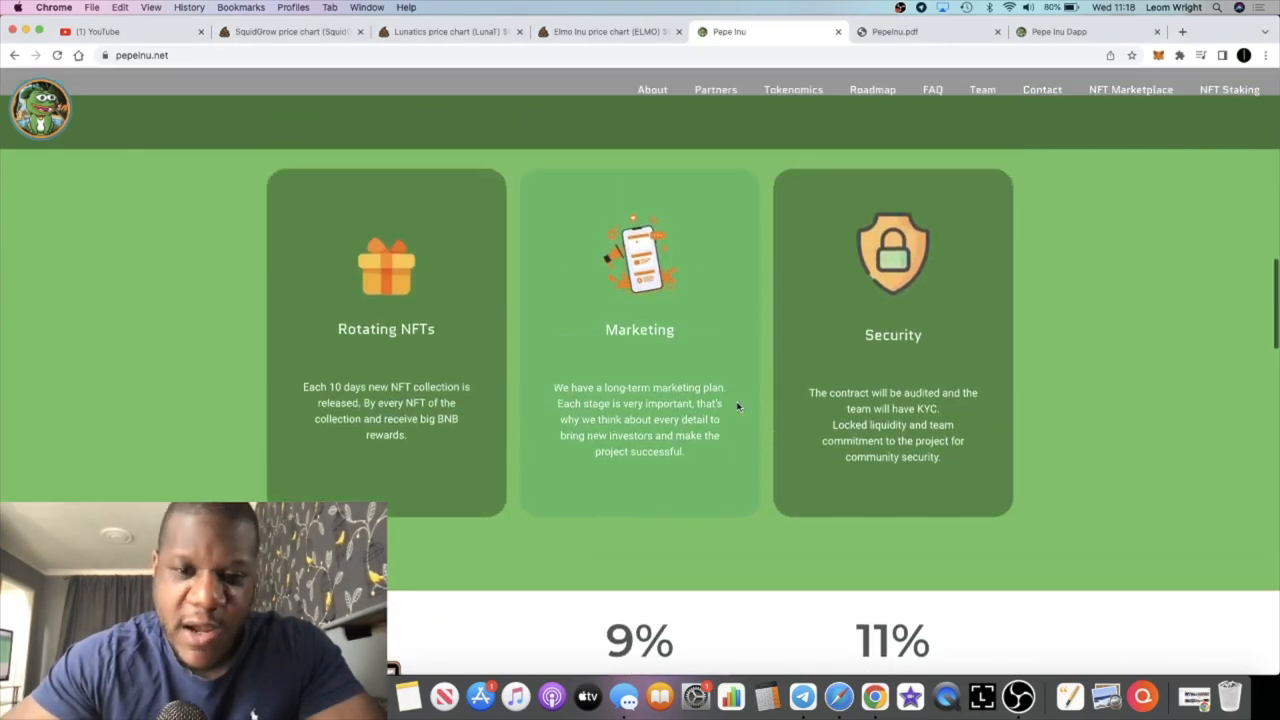
scroll("up", 3)
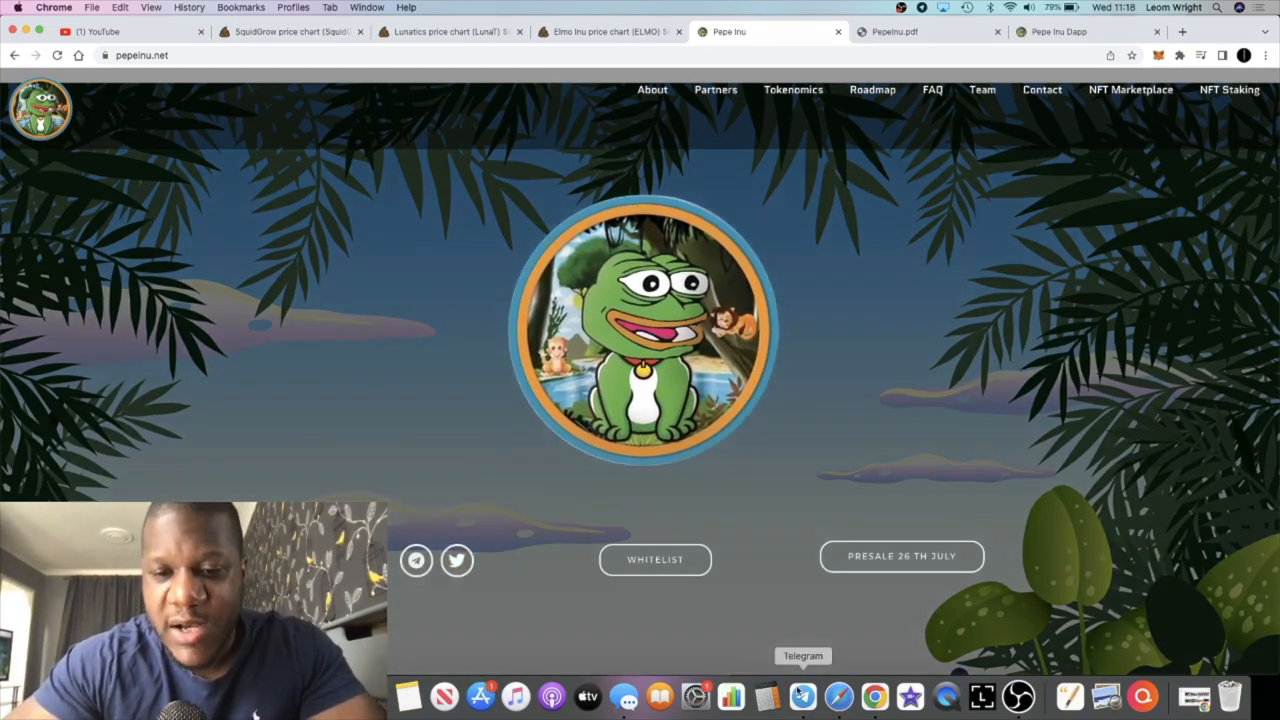
left_click(803, 696)
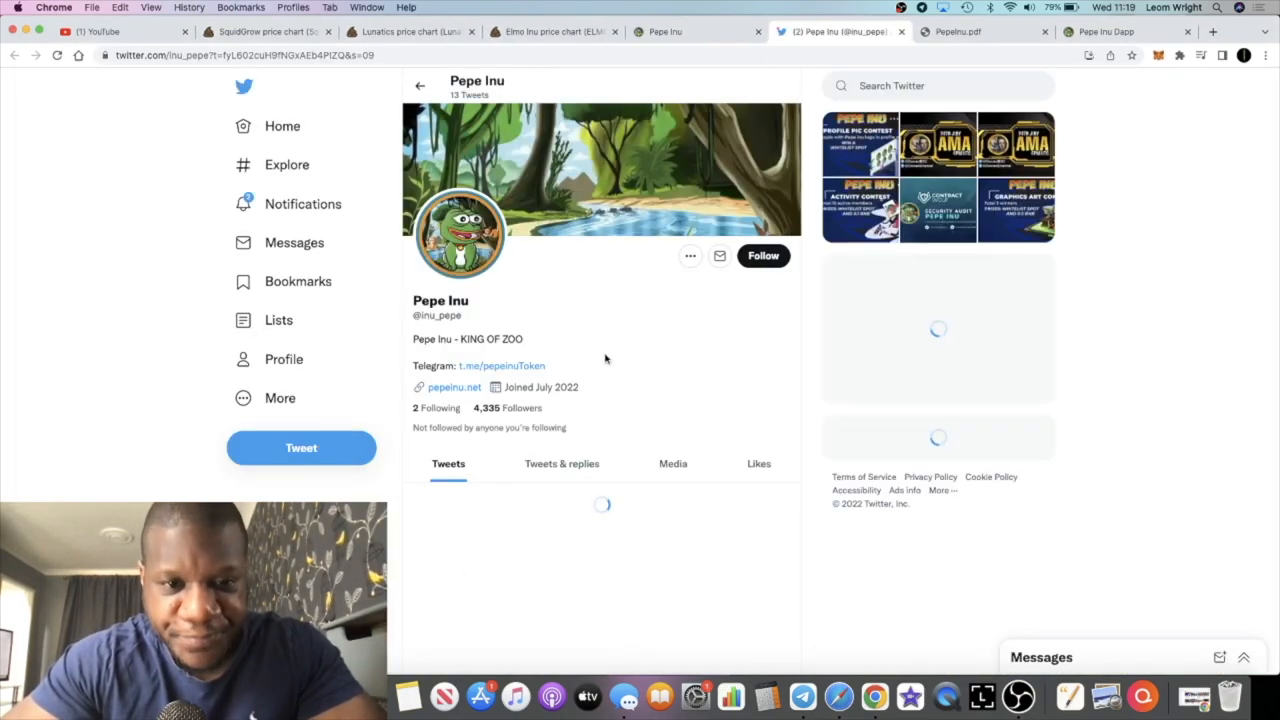
scroll("down", 3)
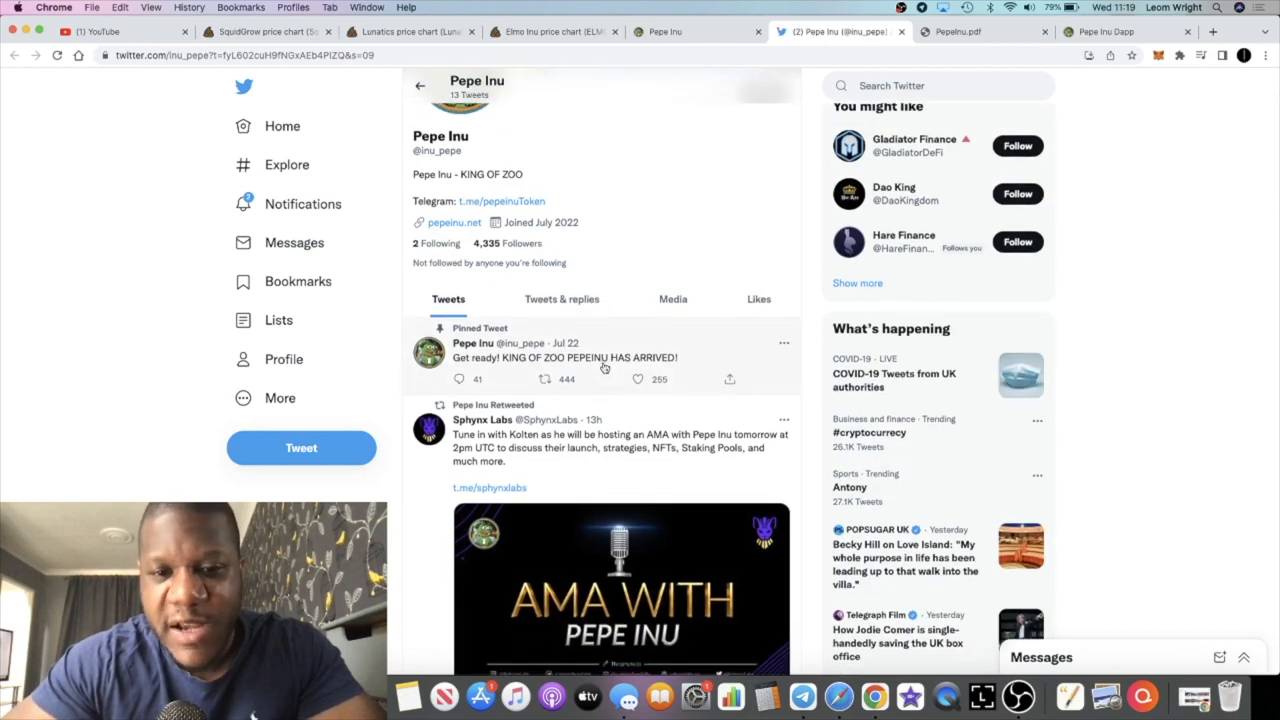
scroll("down", 3)
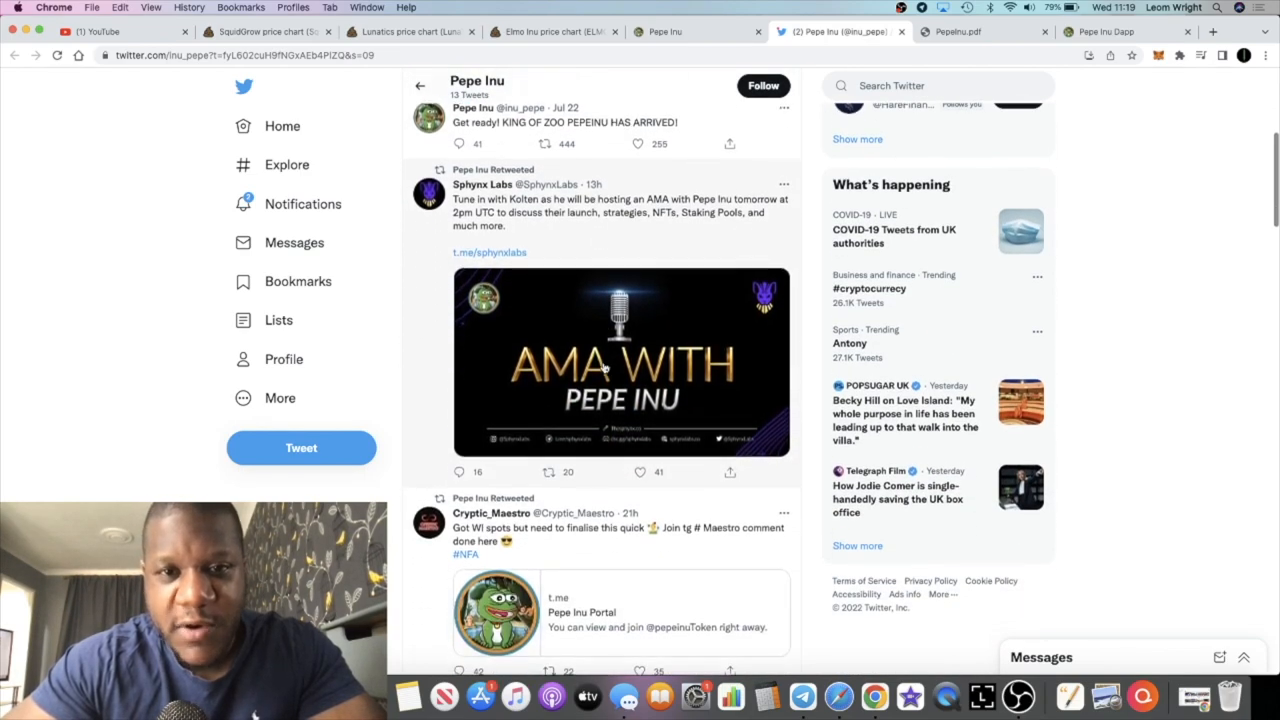
scroll("down", 3)
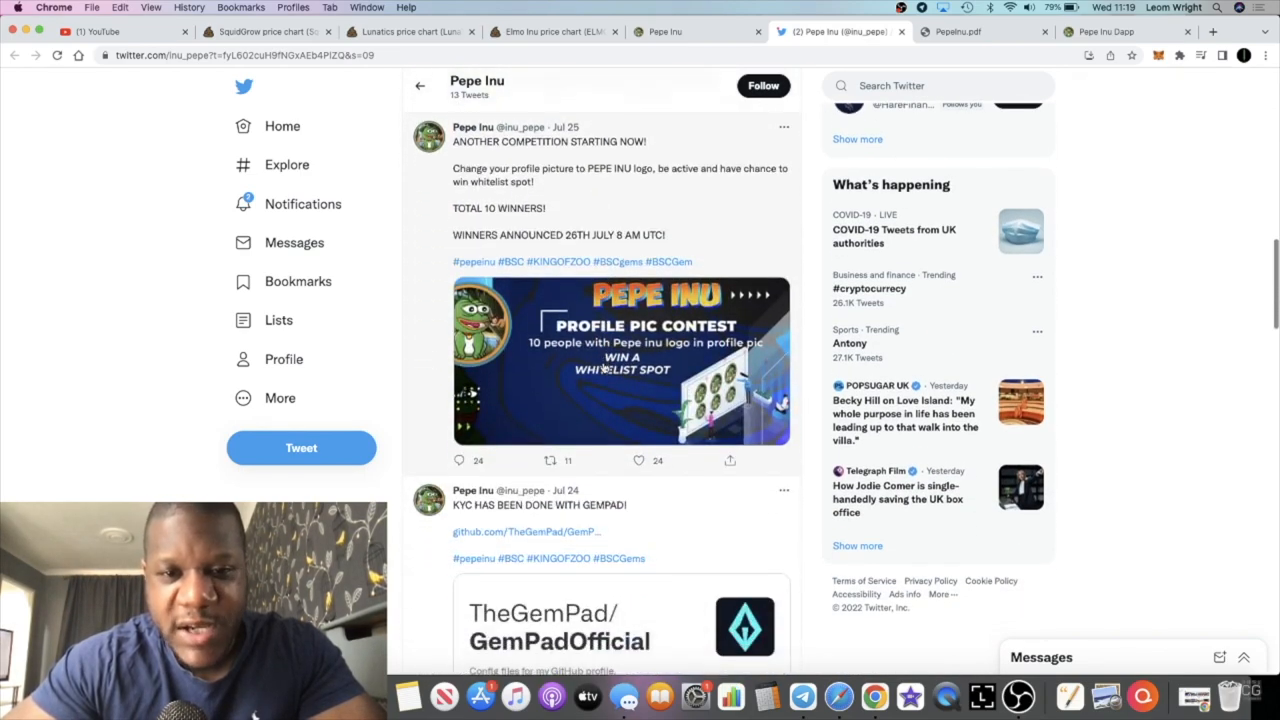
scroll("down", 3)
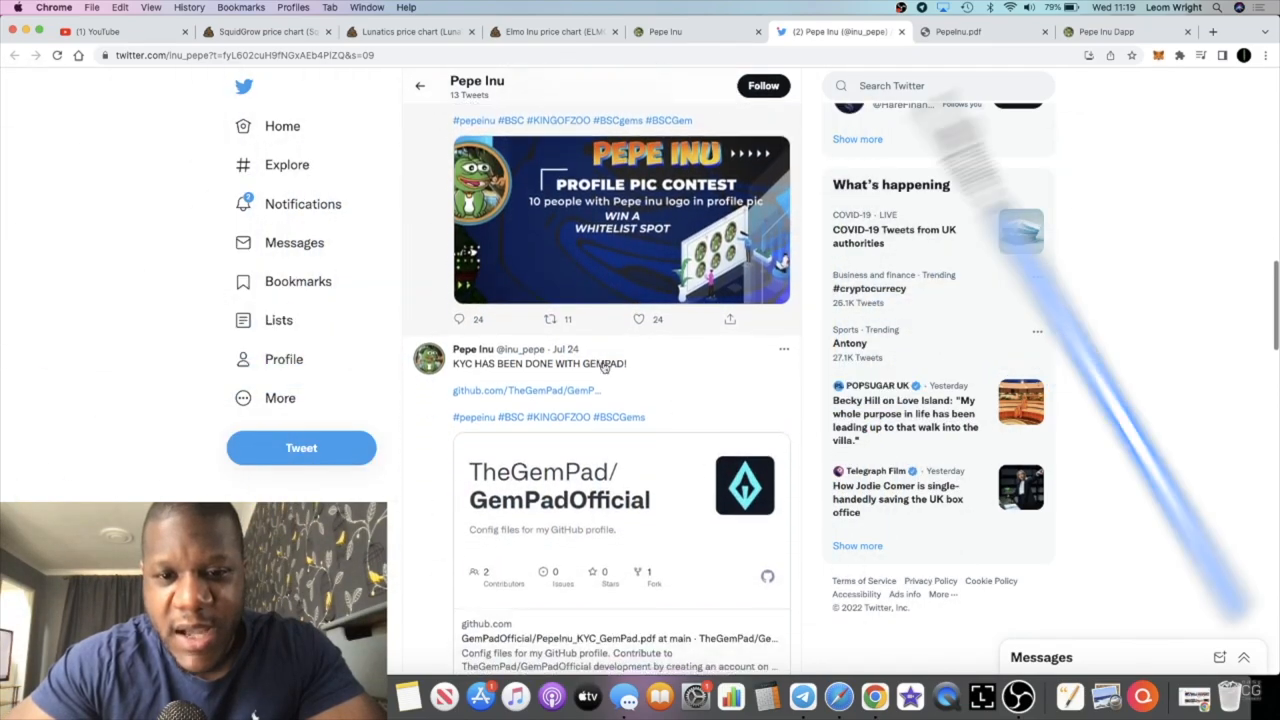
scroll("down", 3)
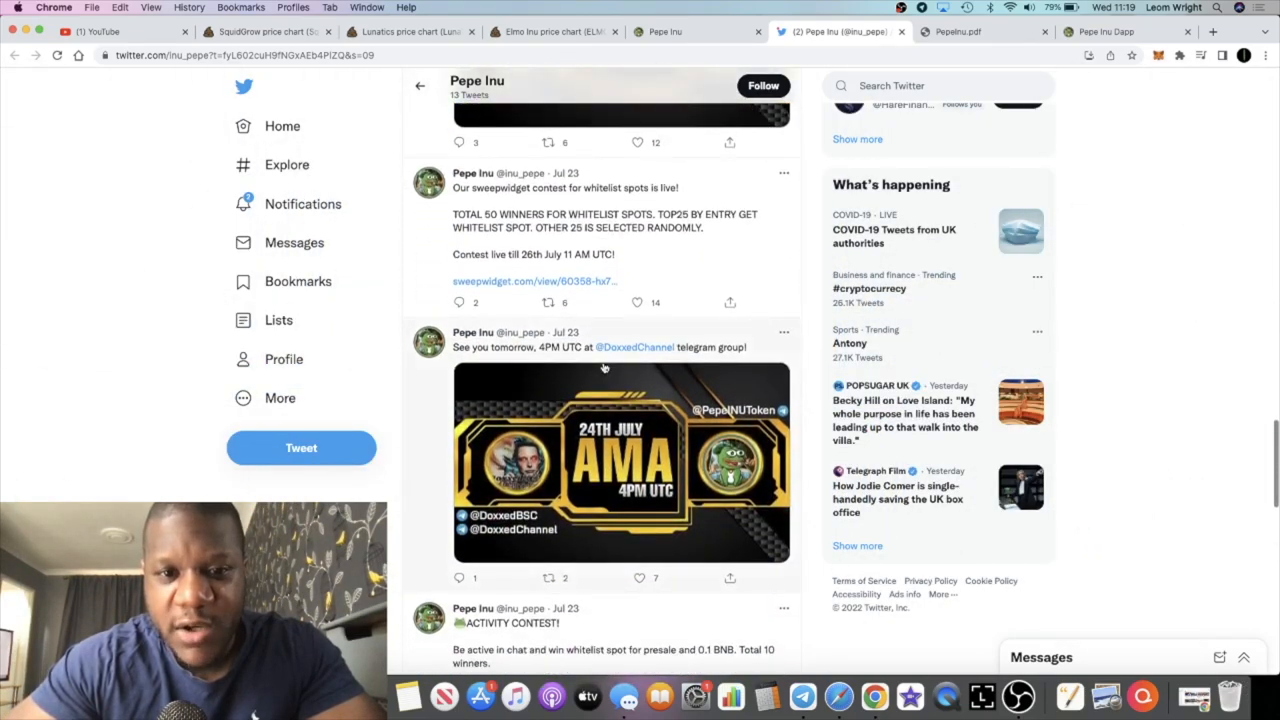
scroll("up", 3)
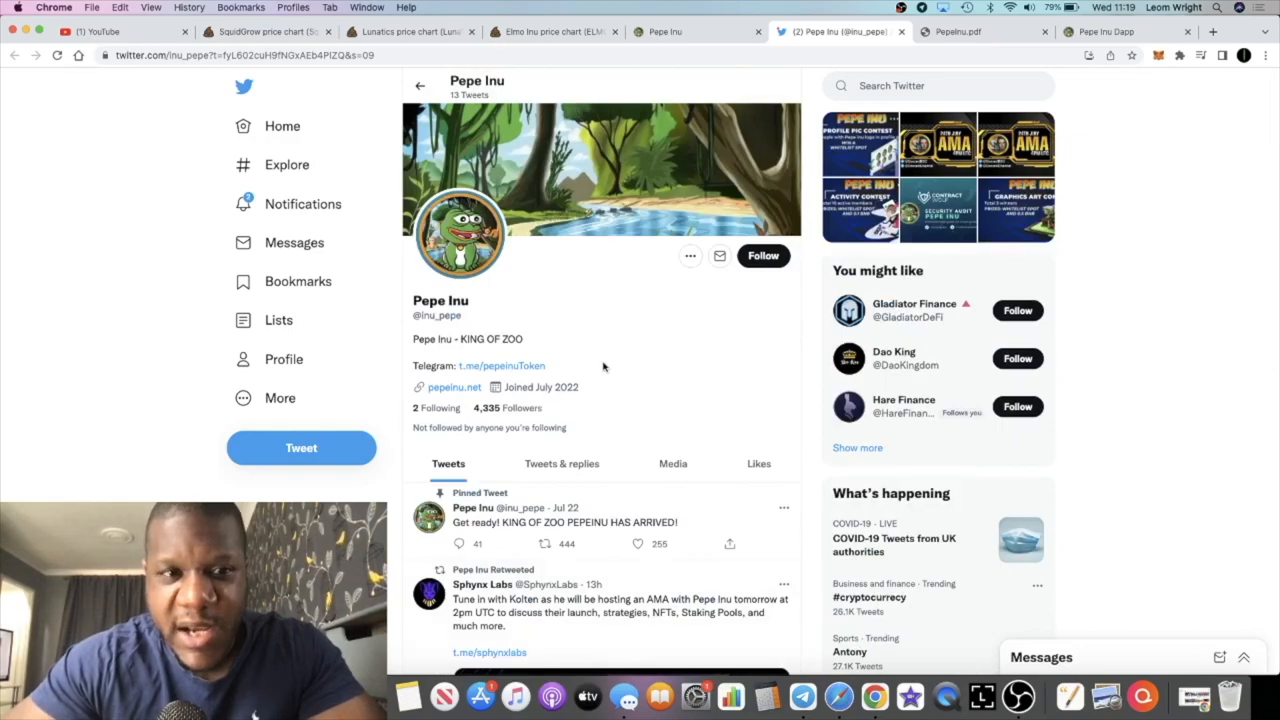
left_click(665, 31)
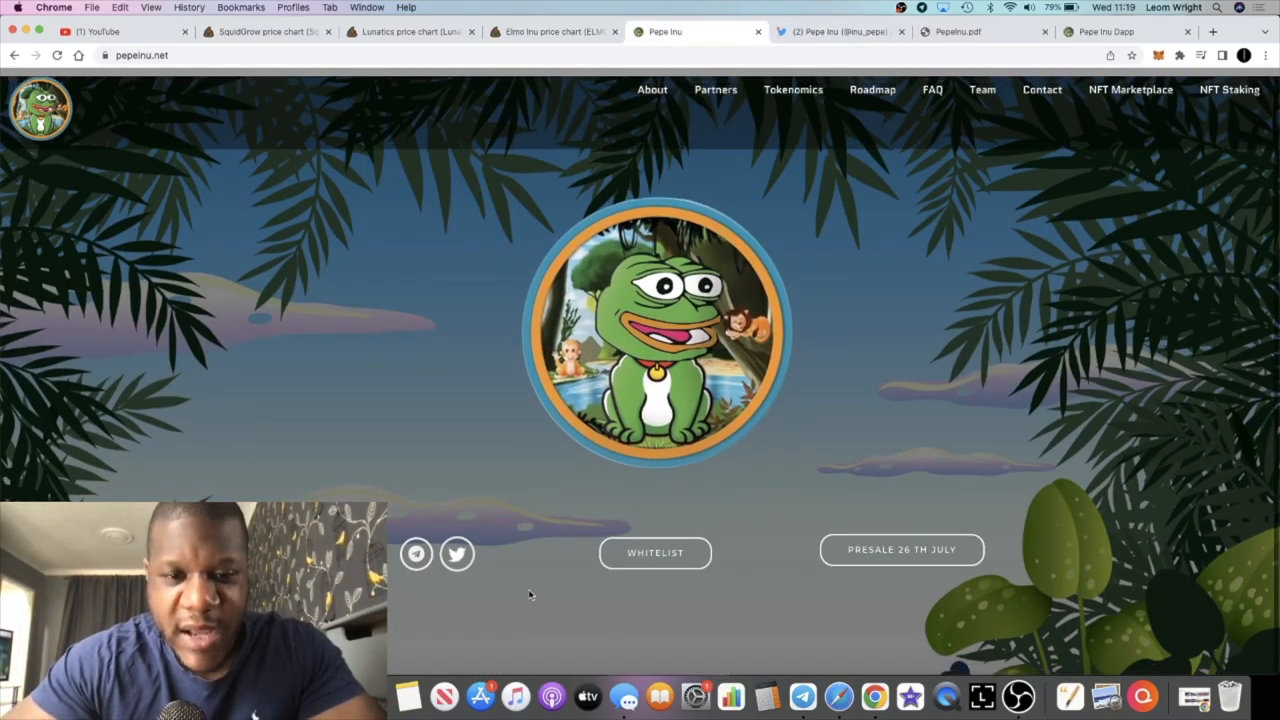
scroll("down", 3)
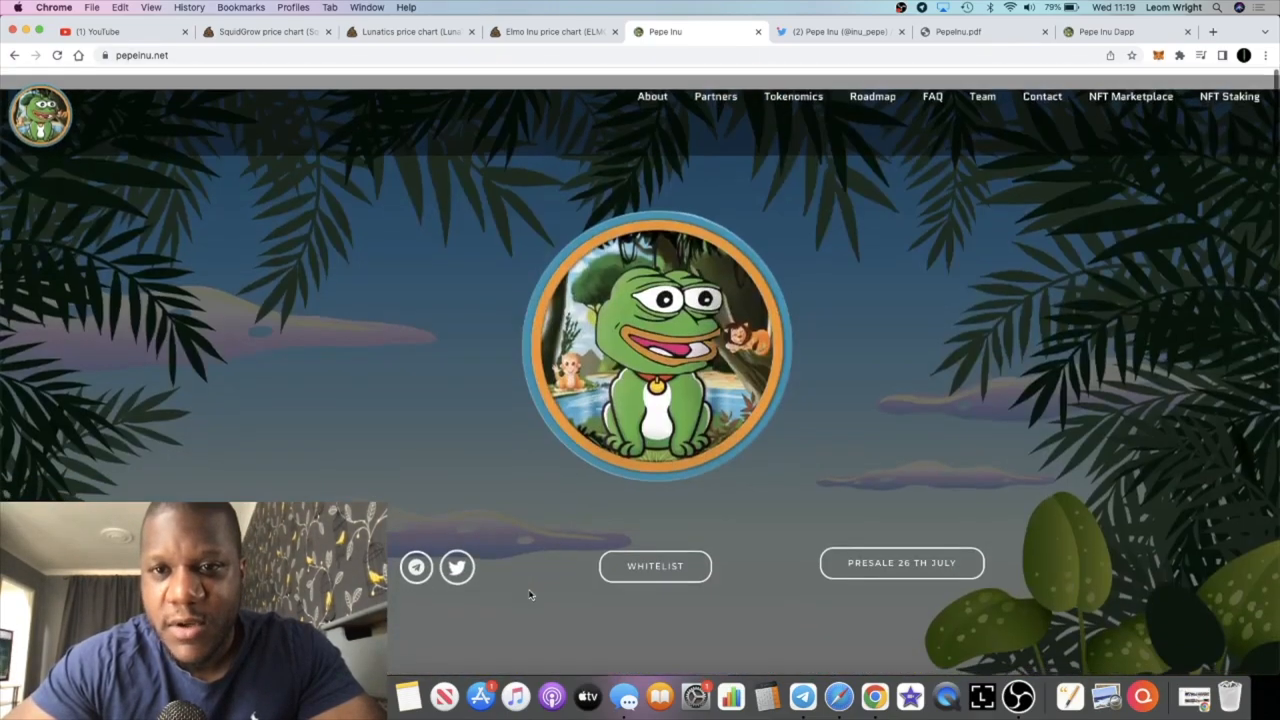
scroll("down", 3)
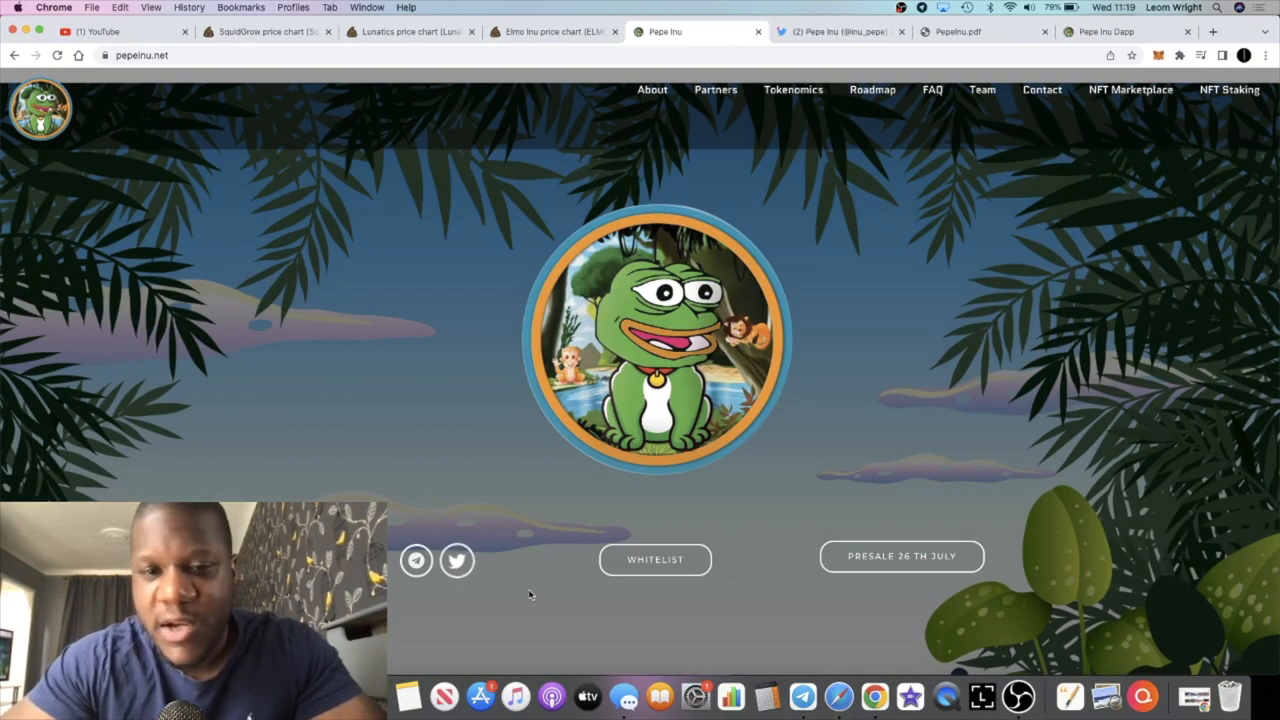